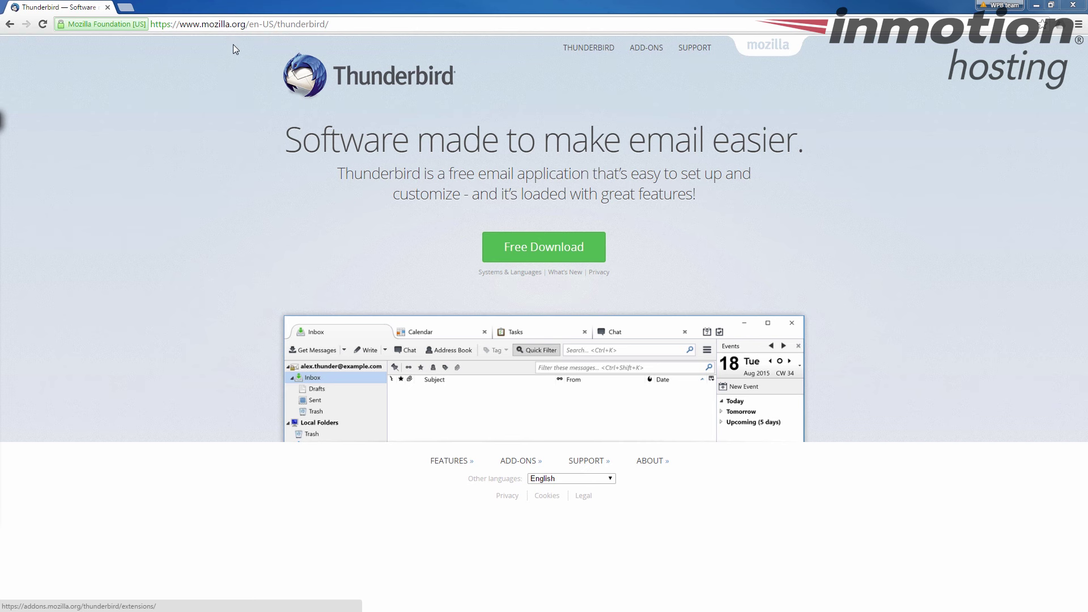
{"action": "mouse_move", "coordinate": [454, 82]}
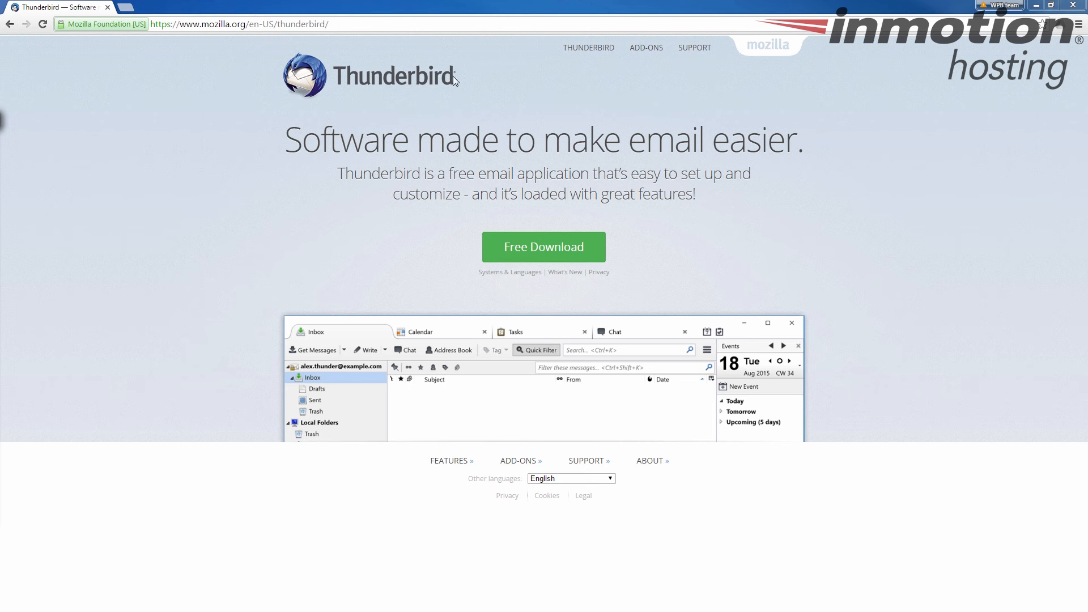
{"action": "mouse_move", "coordinate": [684, 242]}
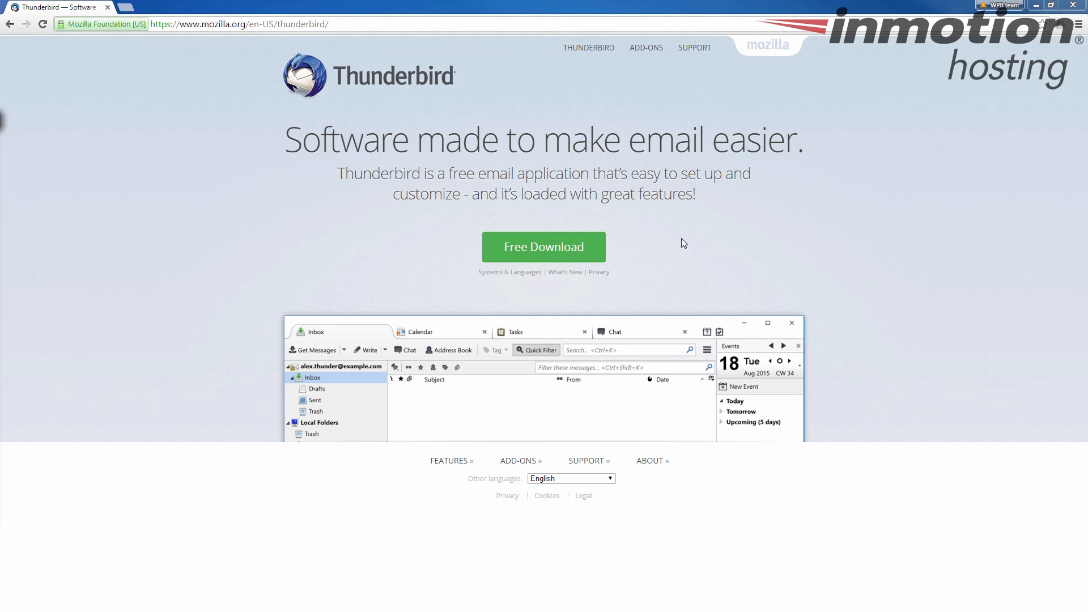
{"action": "mouse_move", "coordinate": [664, 238]}
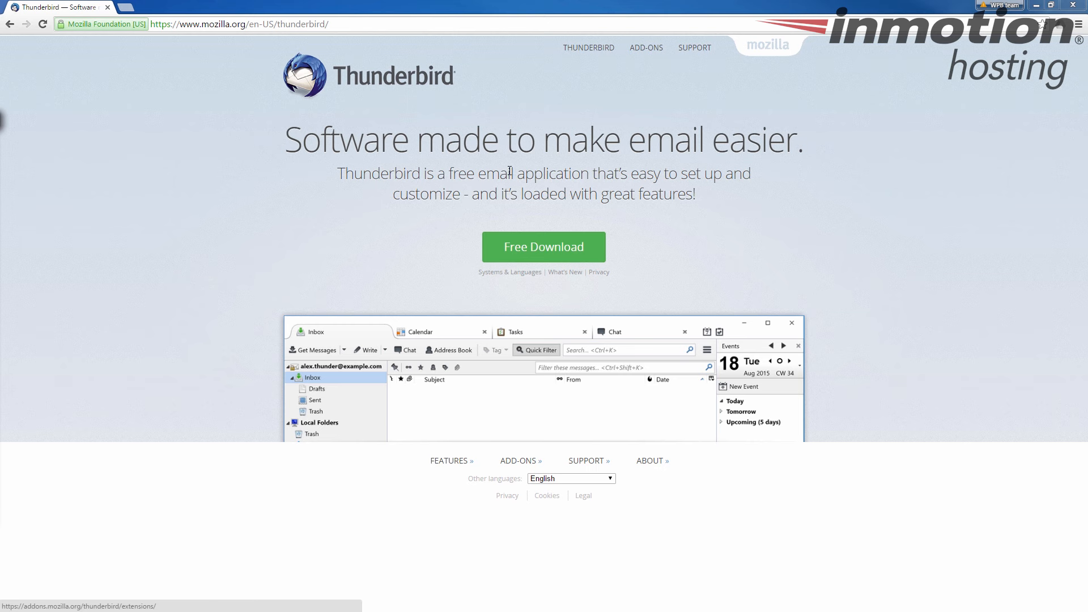
{"action": "mouse_move", "coordinate": [682, 257]}
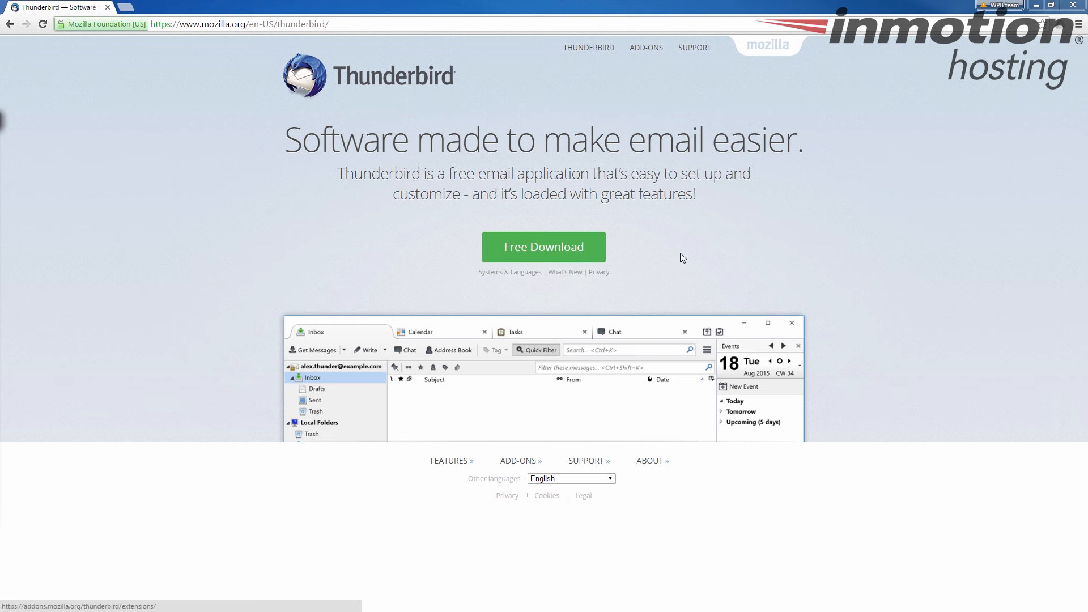
Step: Download Thunderbird Setup 45.1.1 from mozilla.org and launch the downloaded installer
{"action": "left_click", "coordinate": [545, 247]}
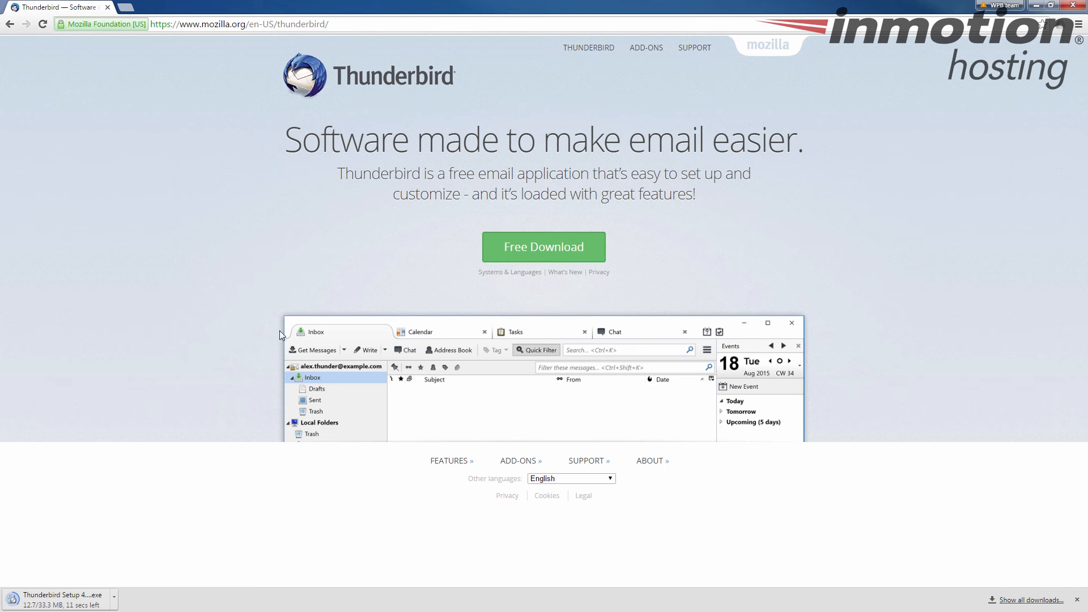
{"action": "mouse_move", "coordinate": [398, 119]}
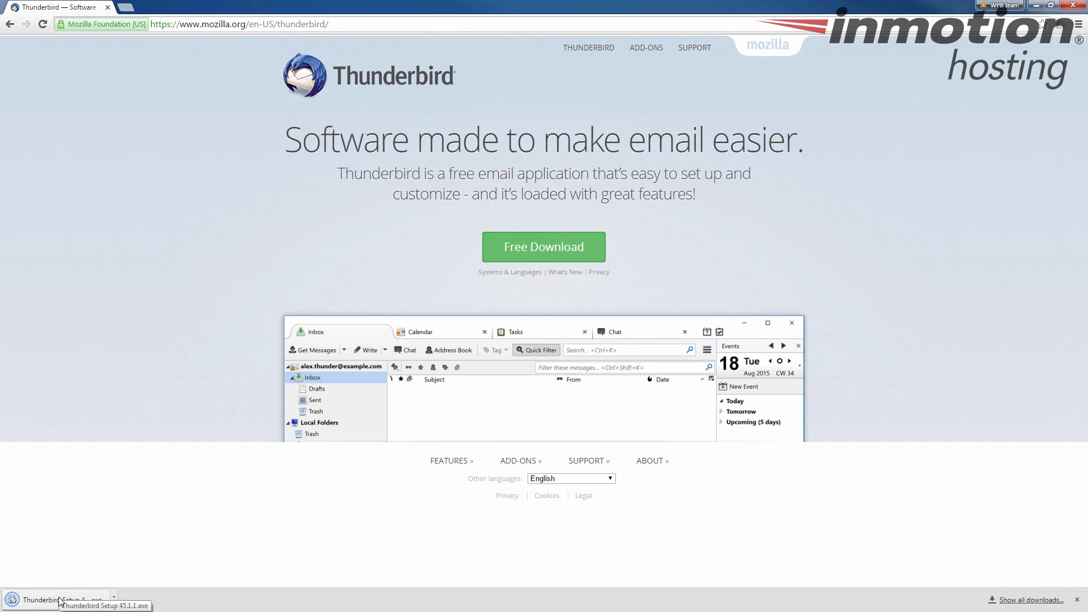
{"action": "left_click", "coordinate": [55, 598]}
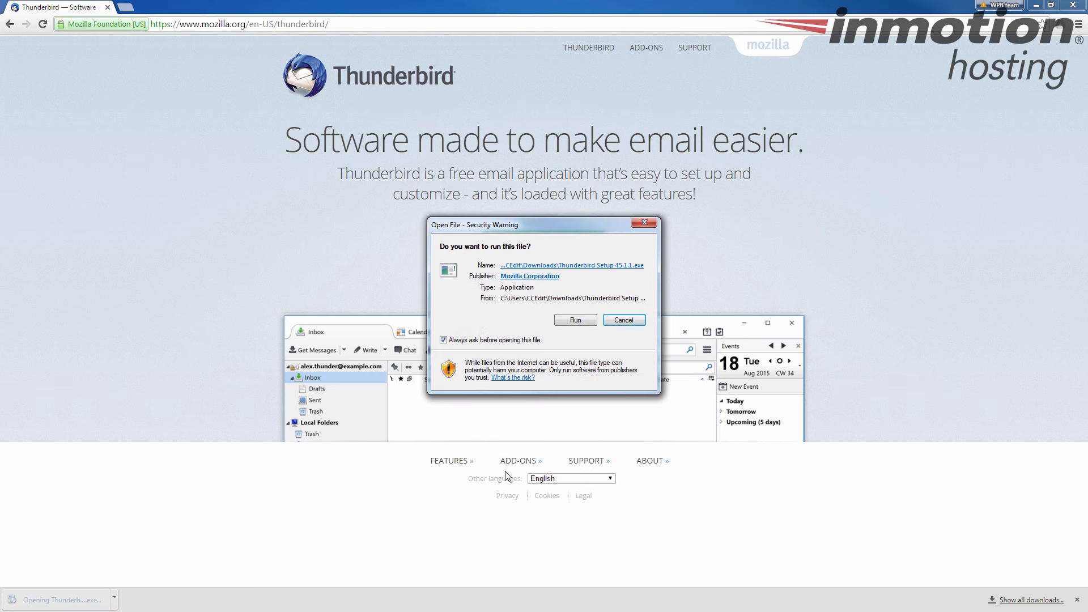
Step: Run the installer, accept the Standard setup, install, and finish with Launch Mozilla Thunderbird now checked
{"action": "left_click", "coordinate": [575, 320]}
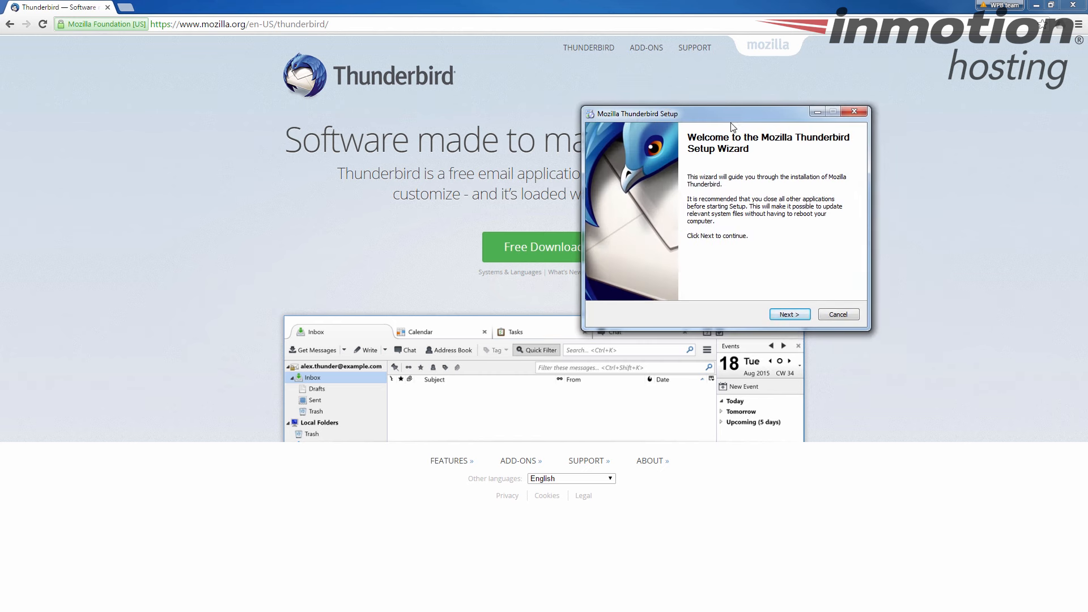
{"action": "left_click", "coordinate": [789, 314]}
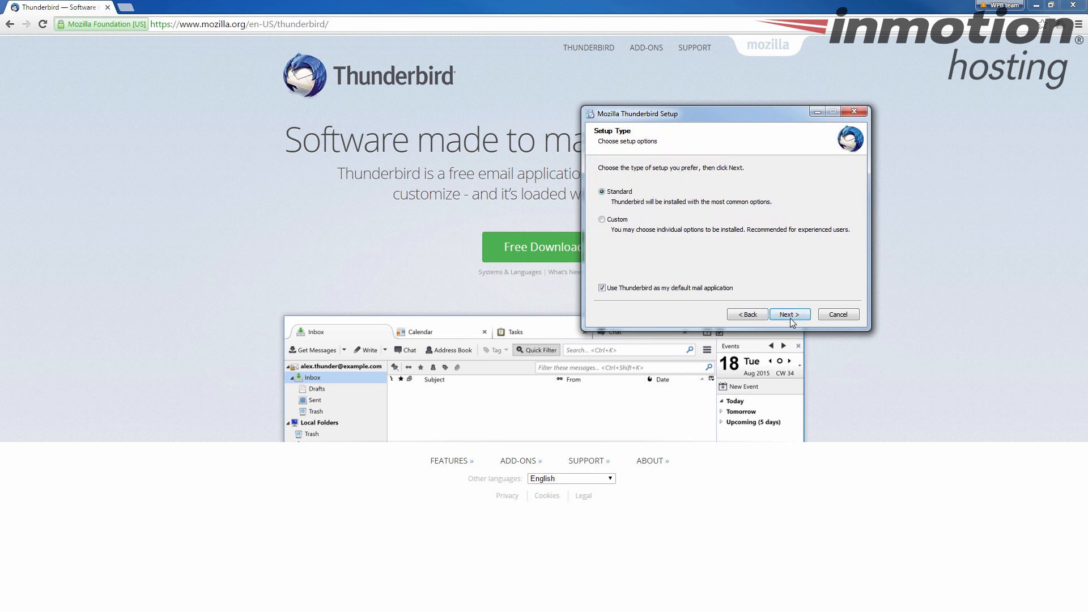
{"action": "mouse_move", "coordinate": [691, 296]}
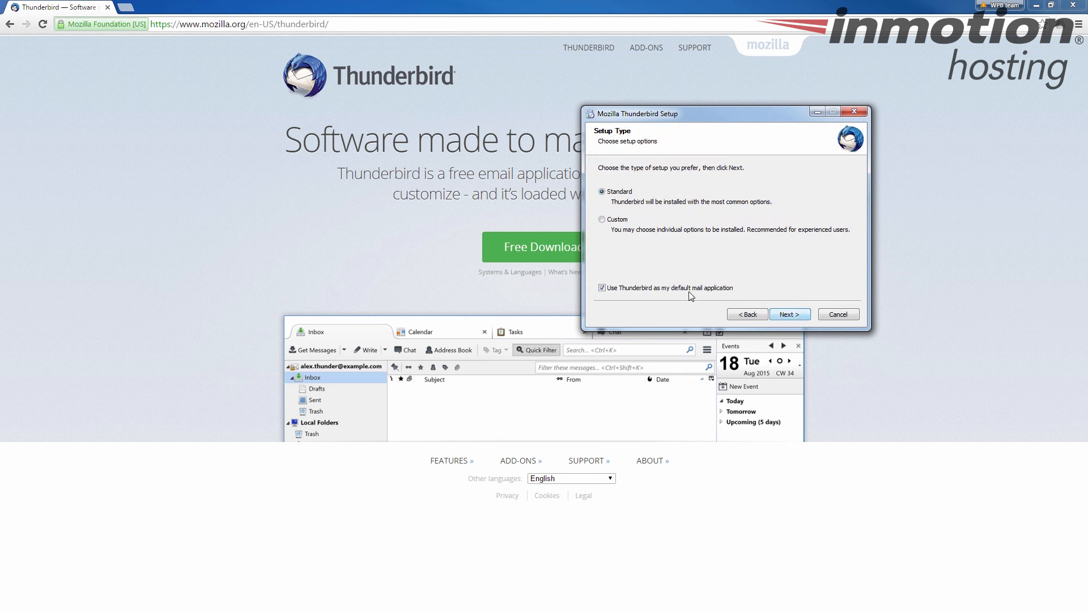
{"action": "left_click", "coordinate": [790, 314]}
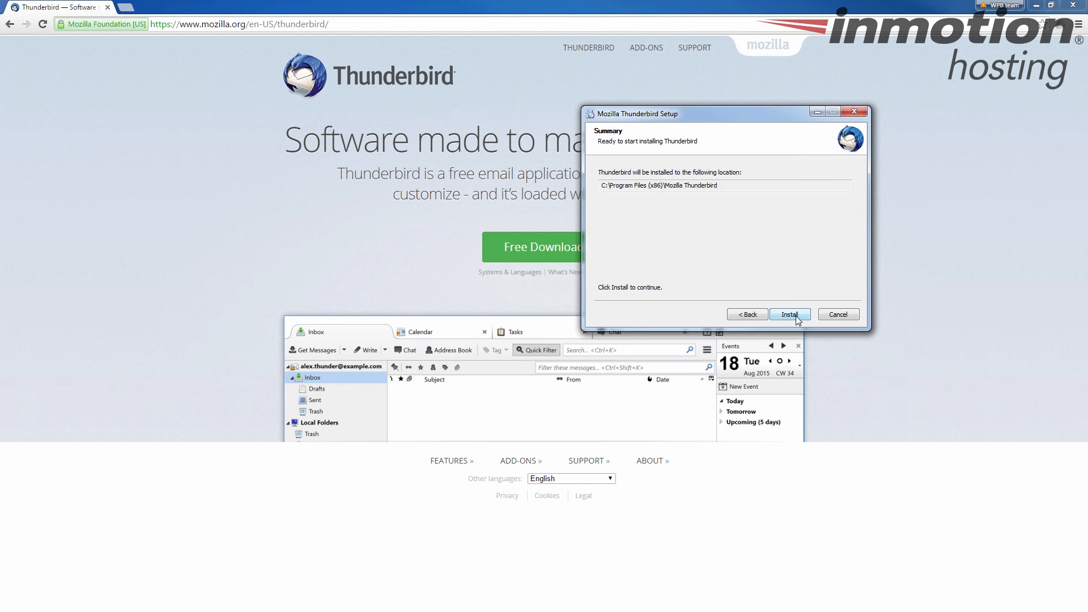
{"action": "left_click", "coordinate": [789, 314]}
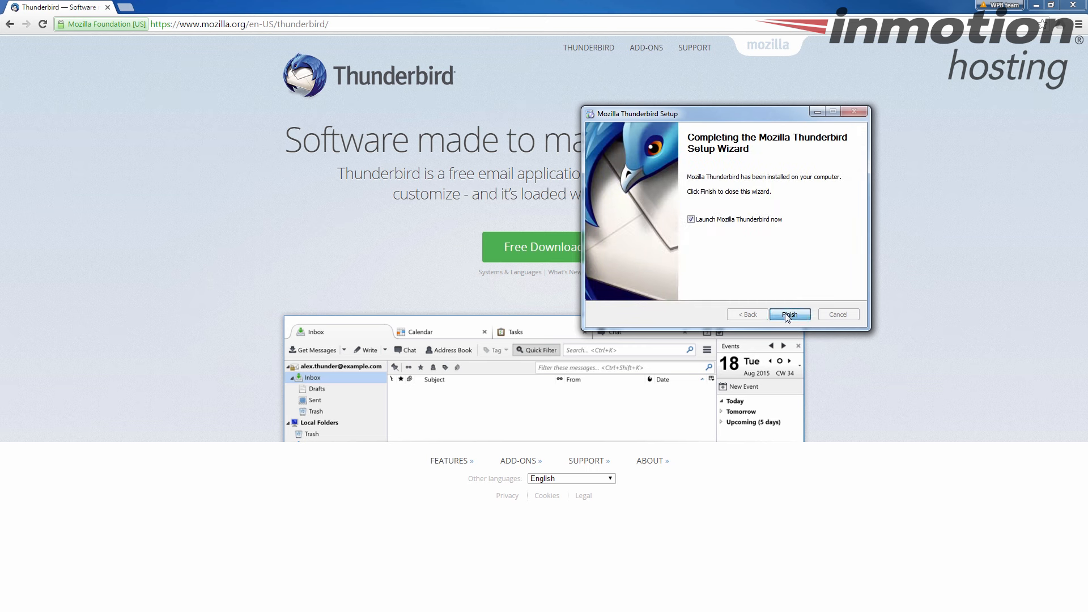
{"action": "left_click", "coordinate": [790, 314]}
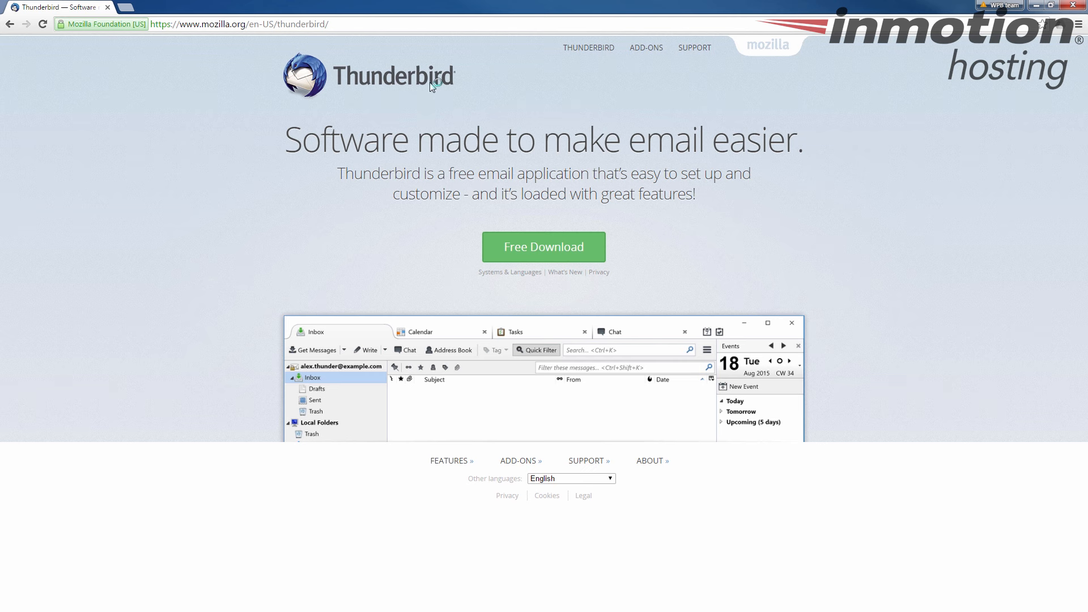
{"action": "mouse_move", "coordinate": [521, 6]}
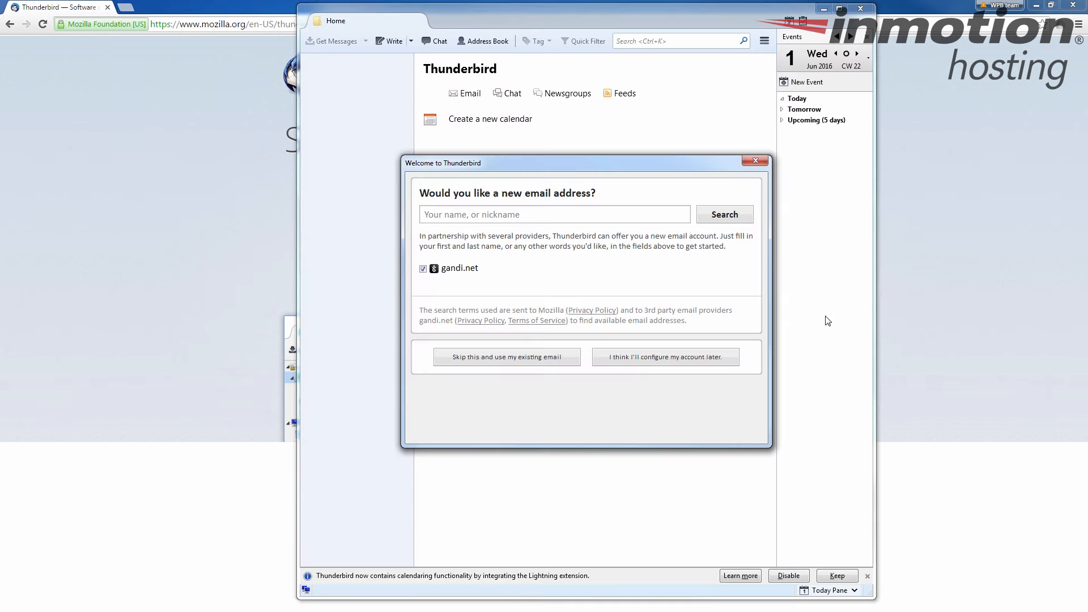
{"action": "mouse_move", "coordinate": [411, 193]}
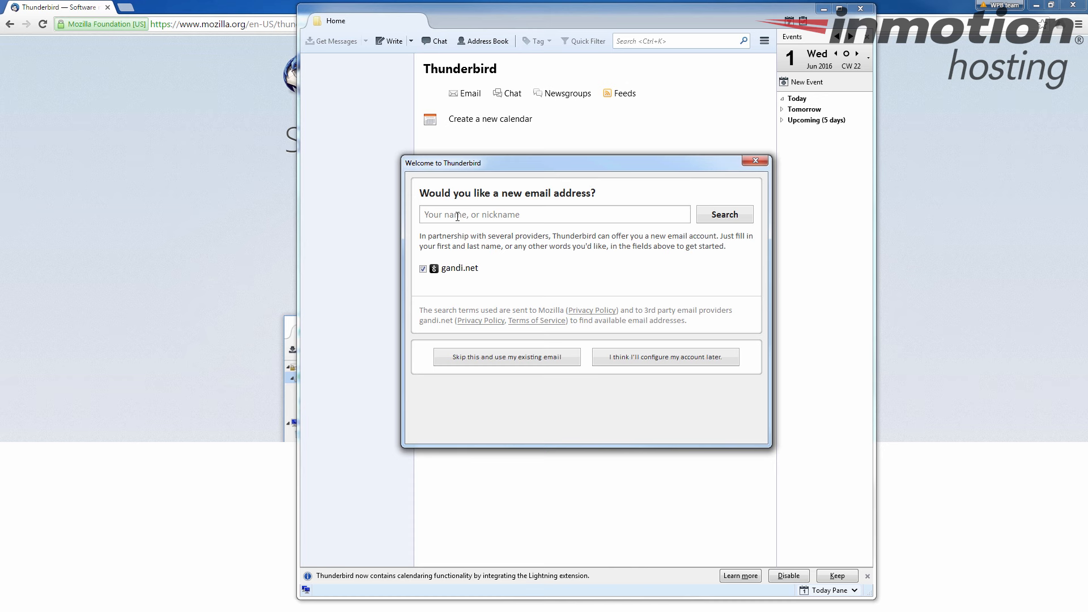
{"action": "mouse_move", "coordinate": [664, 204]}
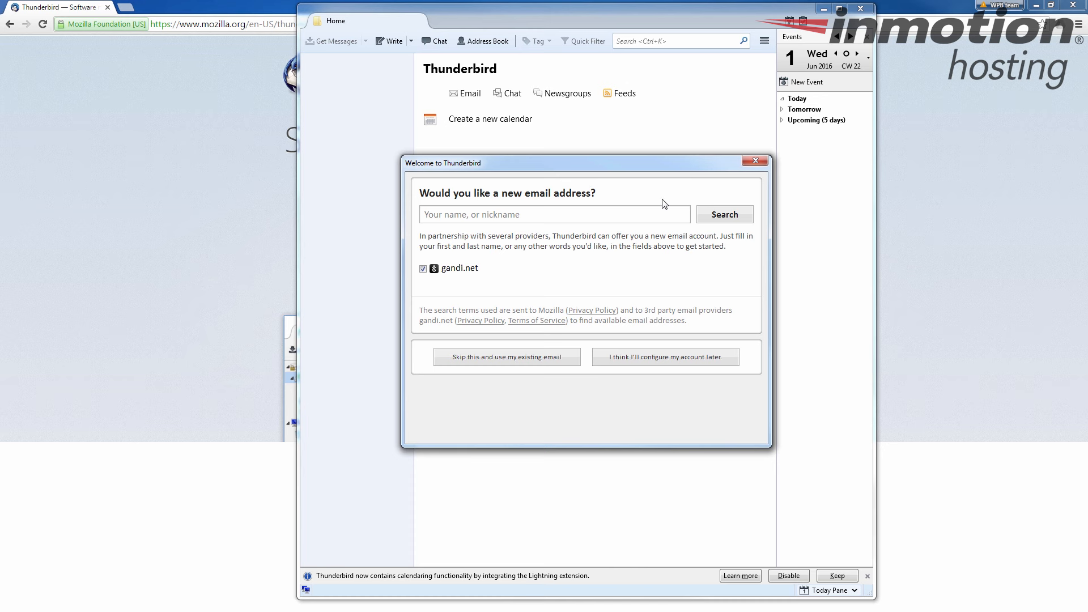
{"action": "mouse_move", "coordinate": [528, 361]}
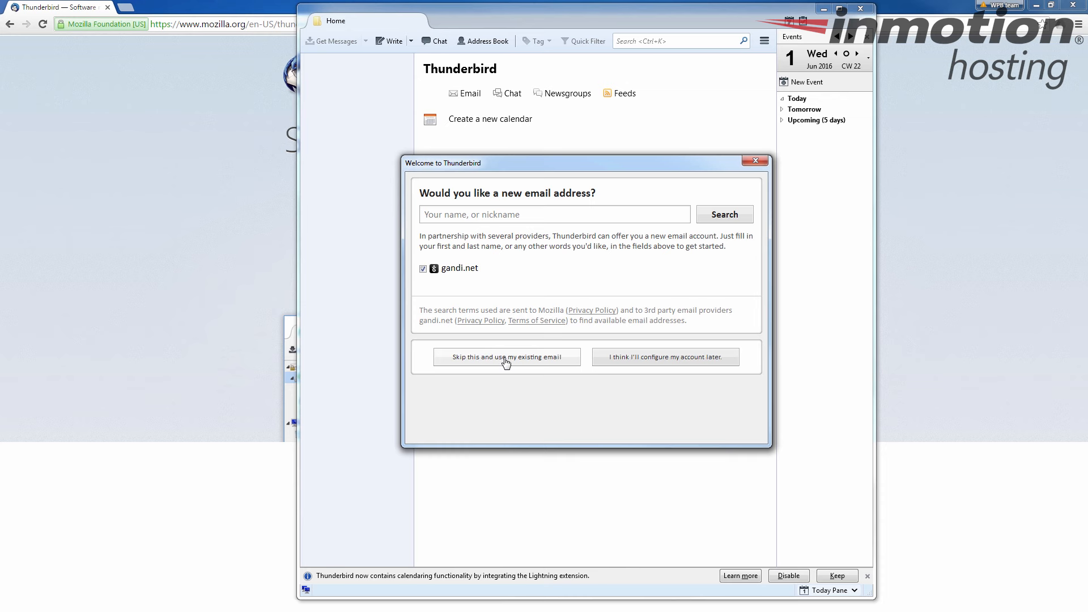
{"action": "left_click", "coordinate": [507, 356]}
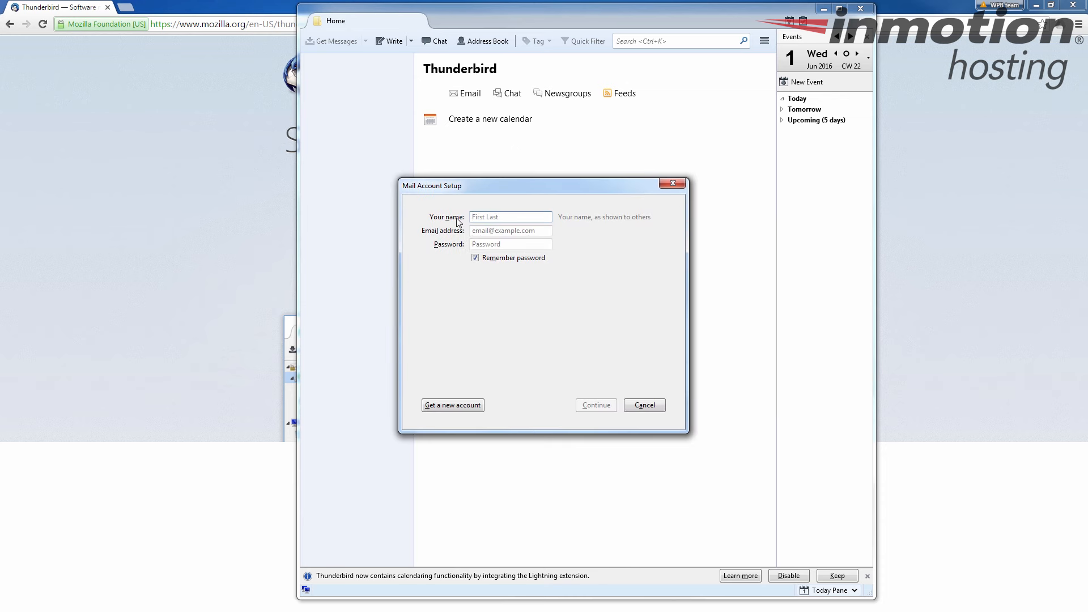
{"action": "mouse_move", "coordinate": [604, 220]}
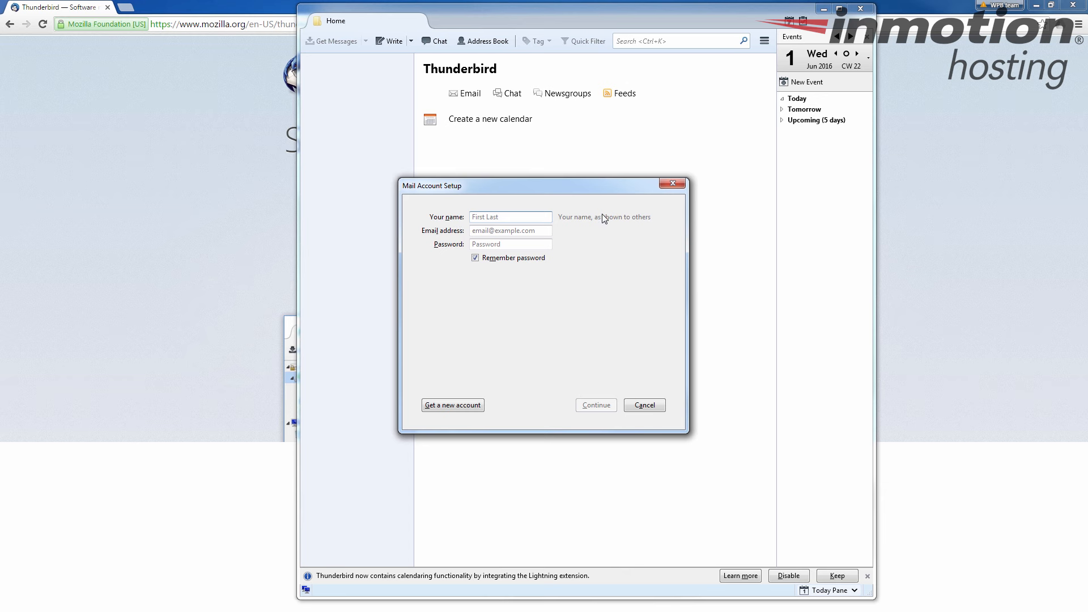
{"action": "left_click", "coordinate": [510, 231]}
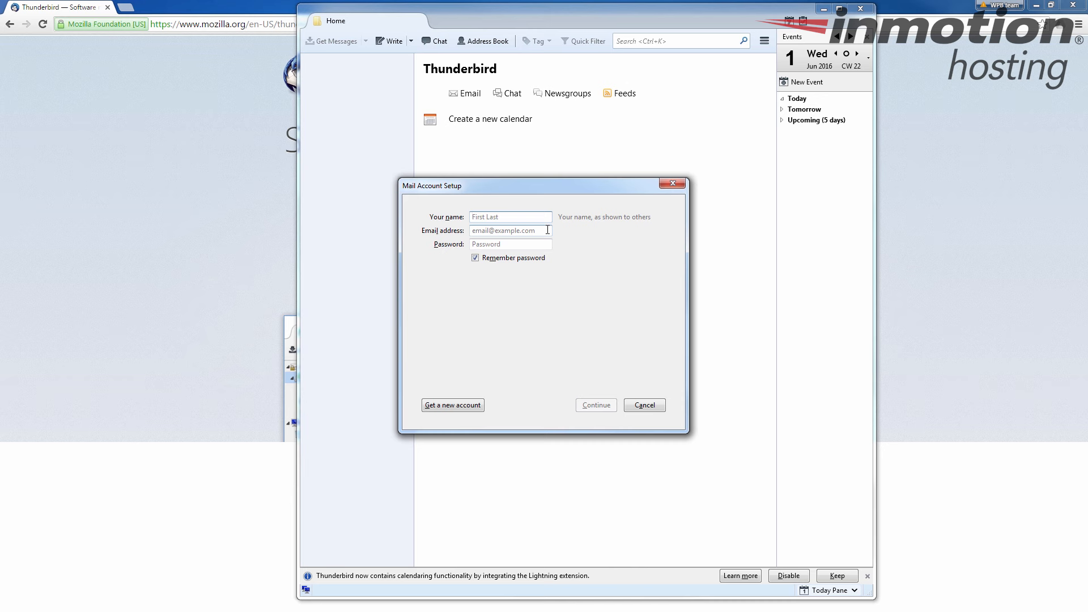
{"action": "type", "text": "John-Paul B"}
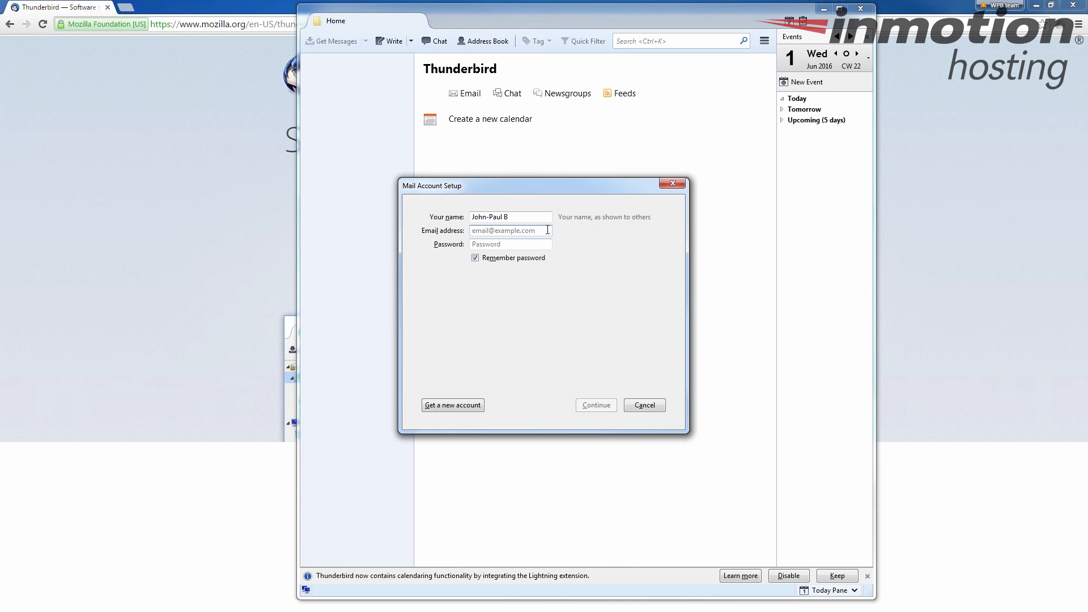
{"action": "type", "text": "j"}
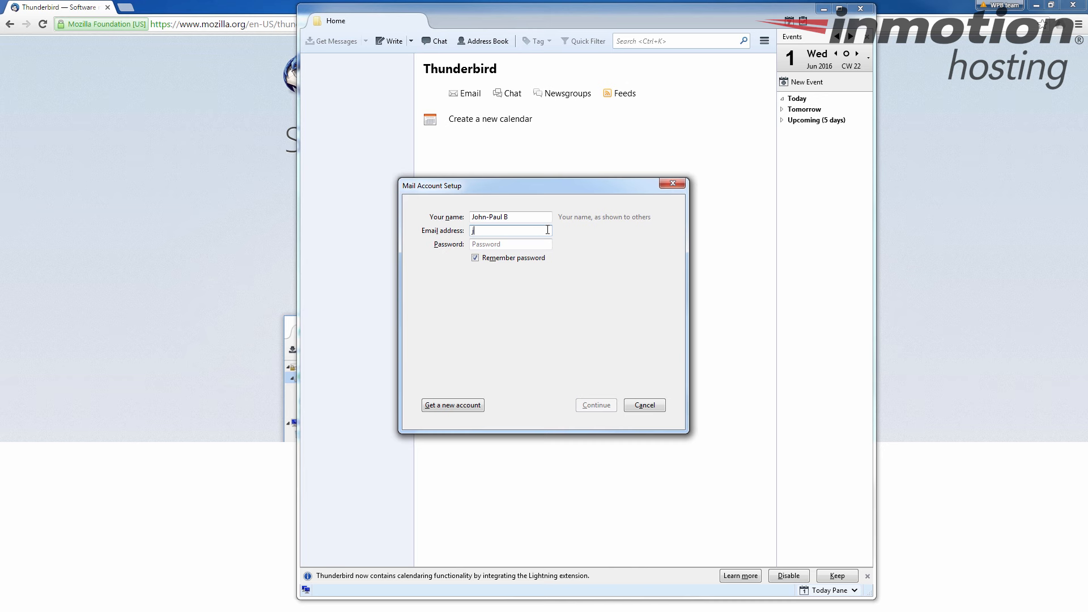
{"action": "type", "text": "ohn@example.com"}
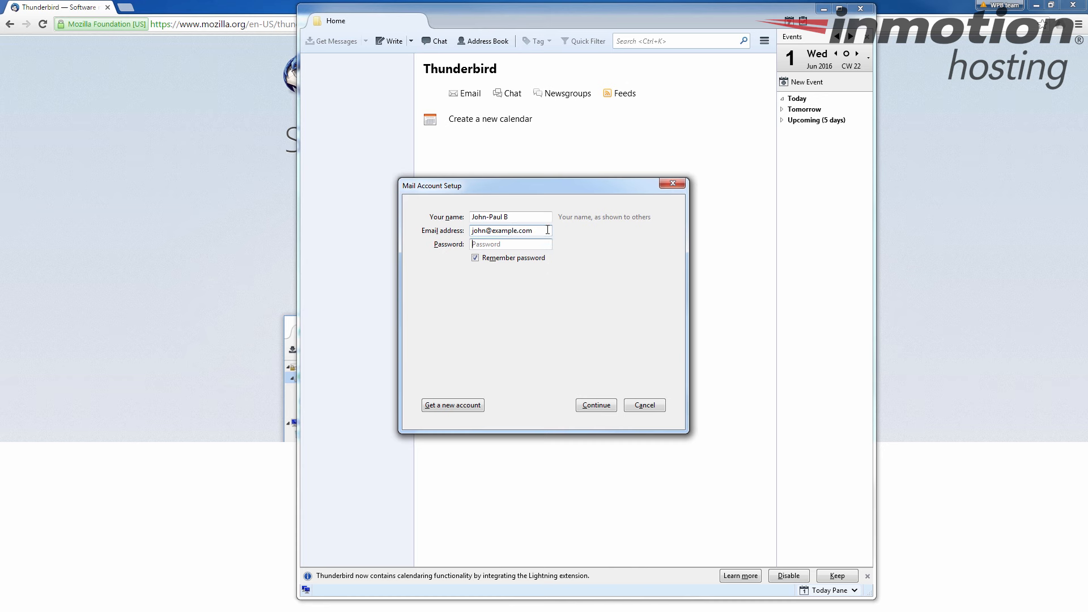
{"action": "type", "text": "•"}
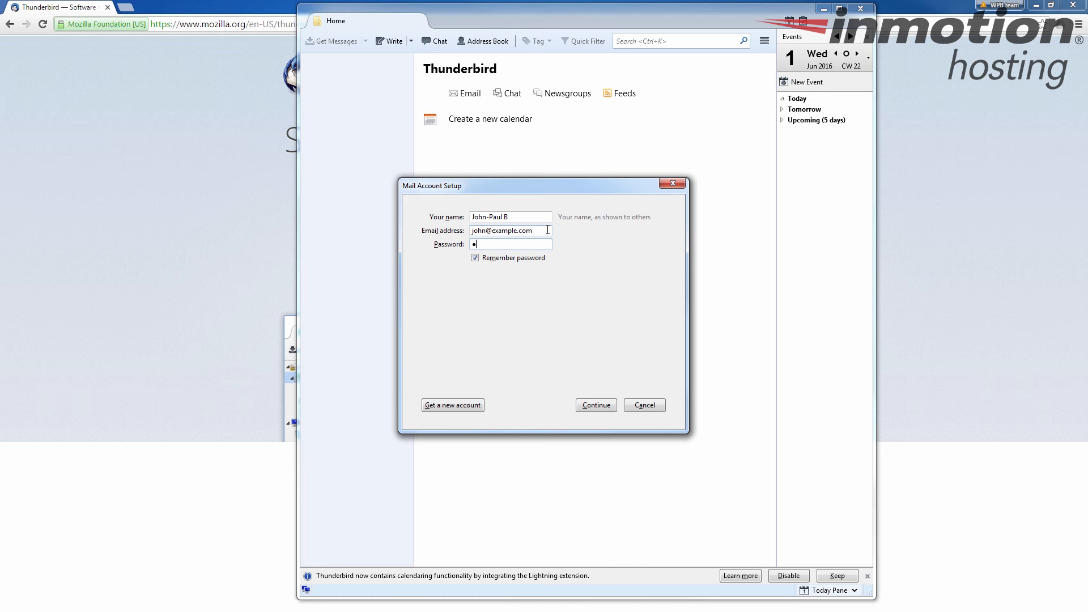
{"action": "type", "text": "password"}
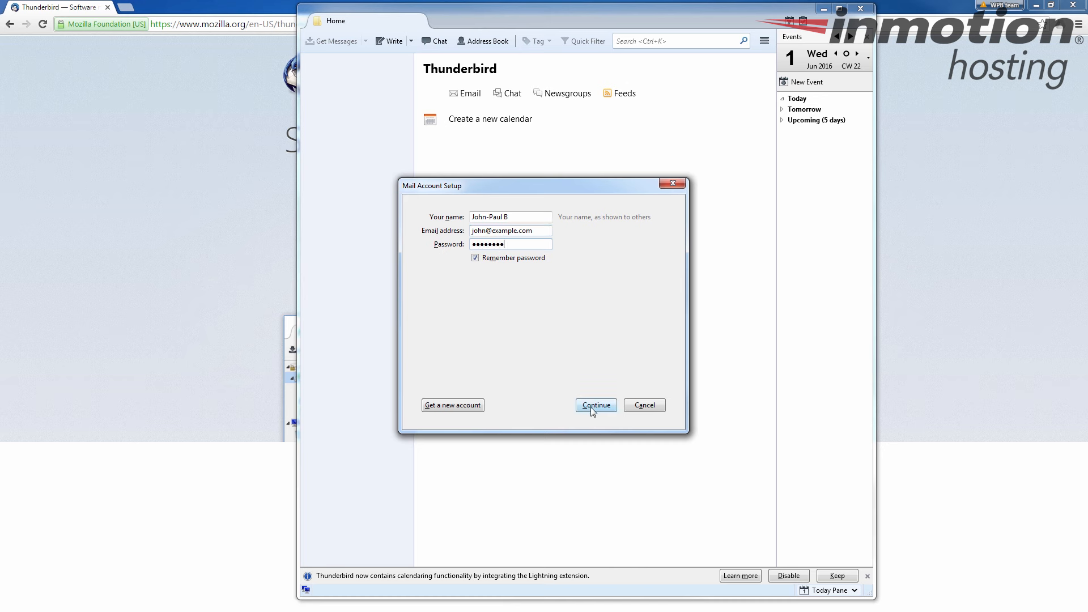
{"action": "left_click", "coordinate": [597, 404]}
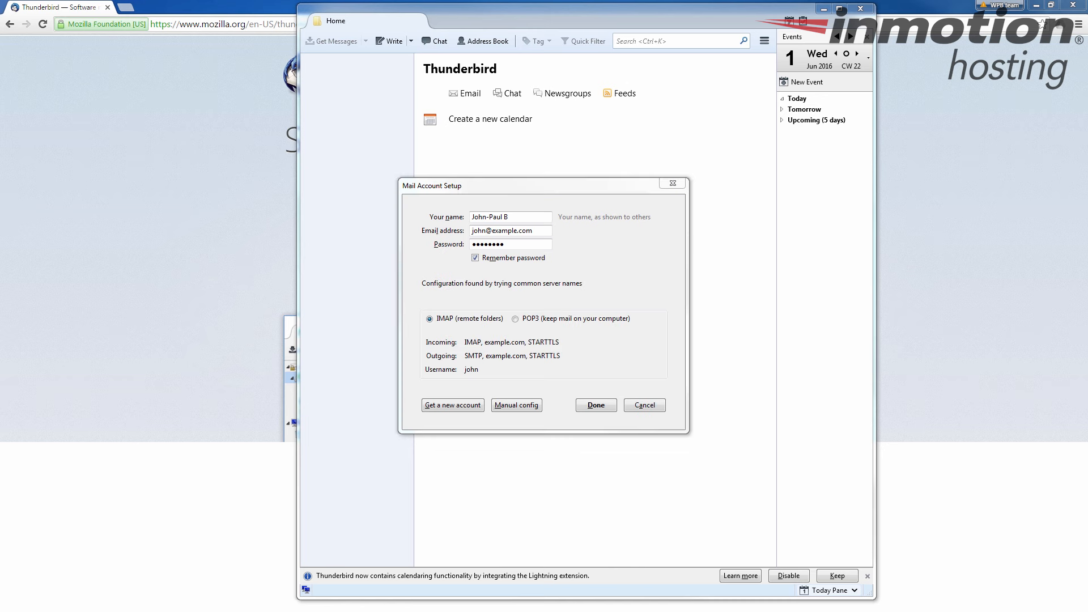
{"action": "mouse_move", "coordinate": [568, 257]}
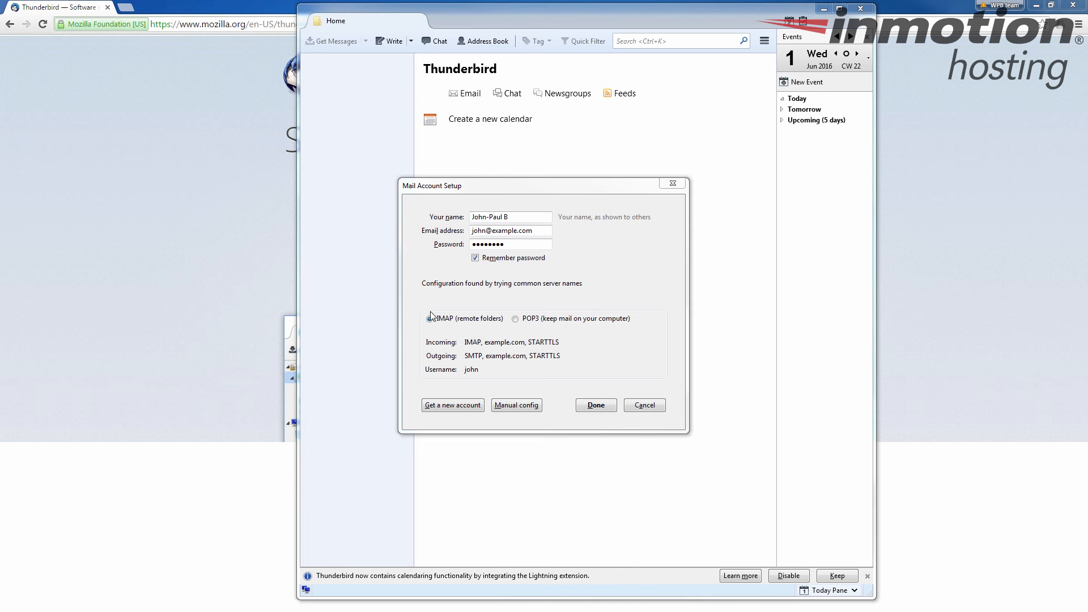
Step: Choose IMAP (remote folders) and switch the account setup to Manual config
{"action": "left_click", "coordinate": [430, 318]}
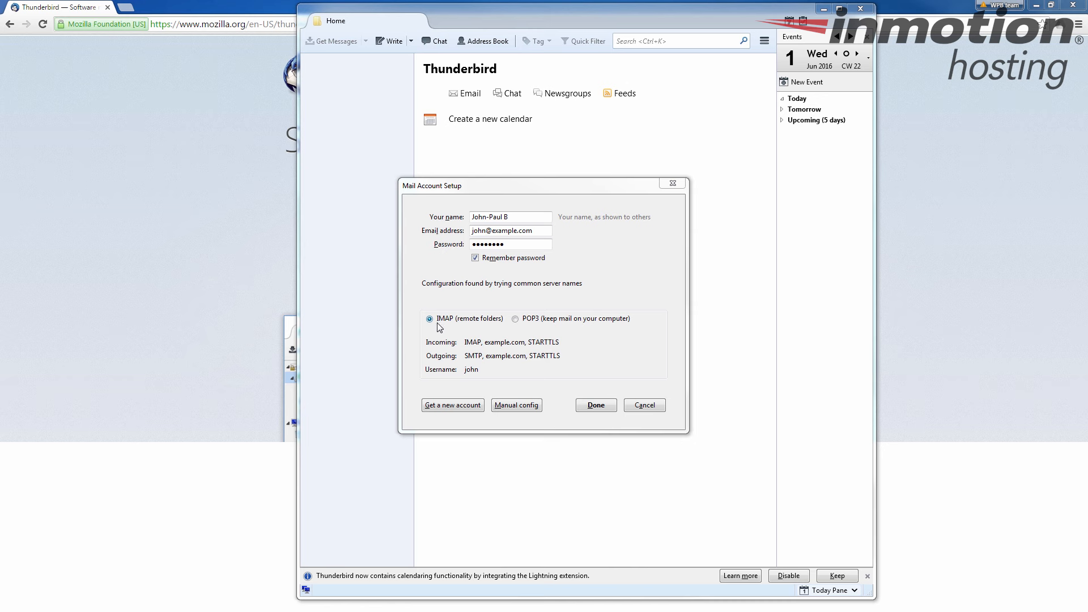
{"action": "mouse_move", "coordinate": [439, 322]}
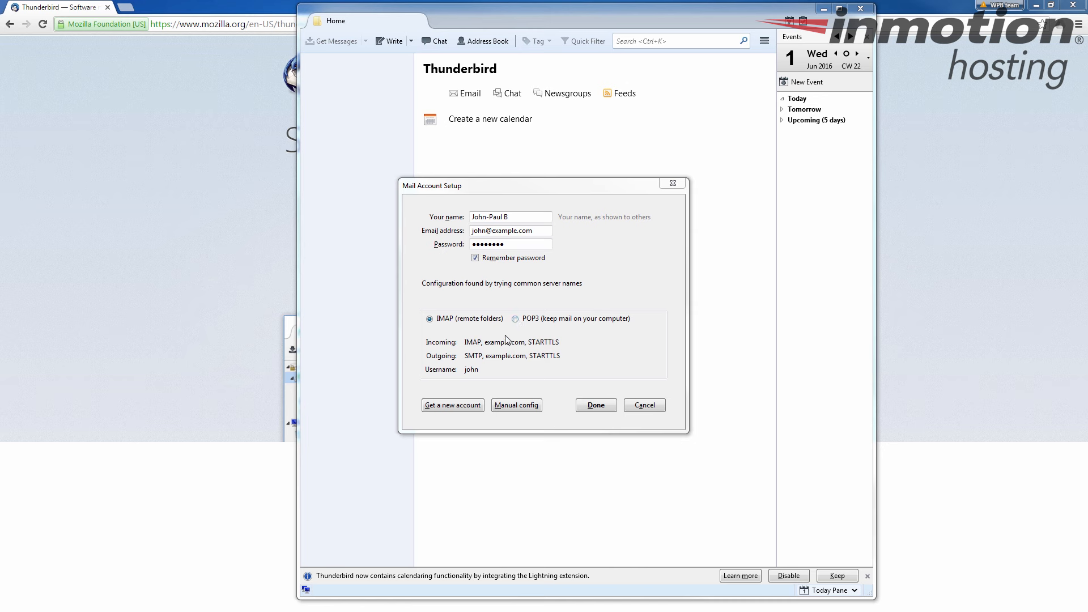
{"action": "mouse_move", "coordinate": [514, 337]}
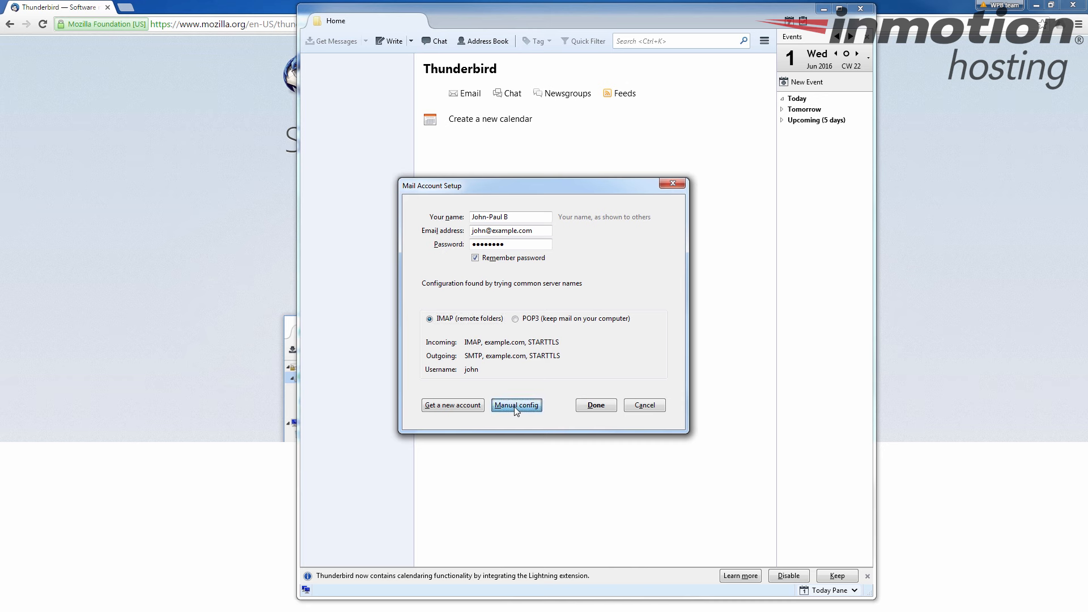
{"action": "left_click", "coordinate": [517, 405]}
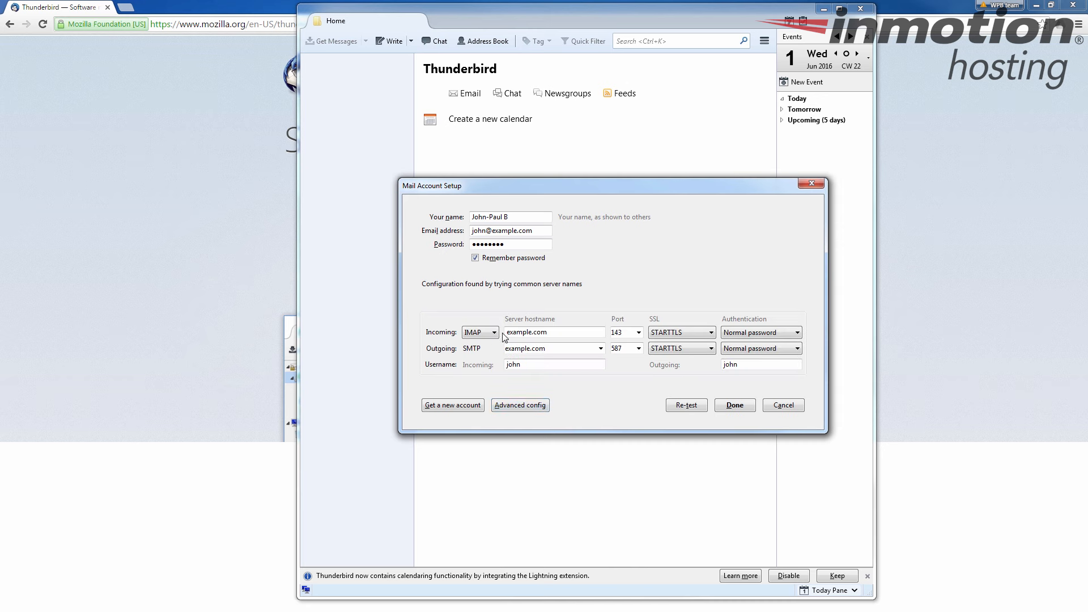
{"action": "mouse_move", "coordinate": [430, 338]}
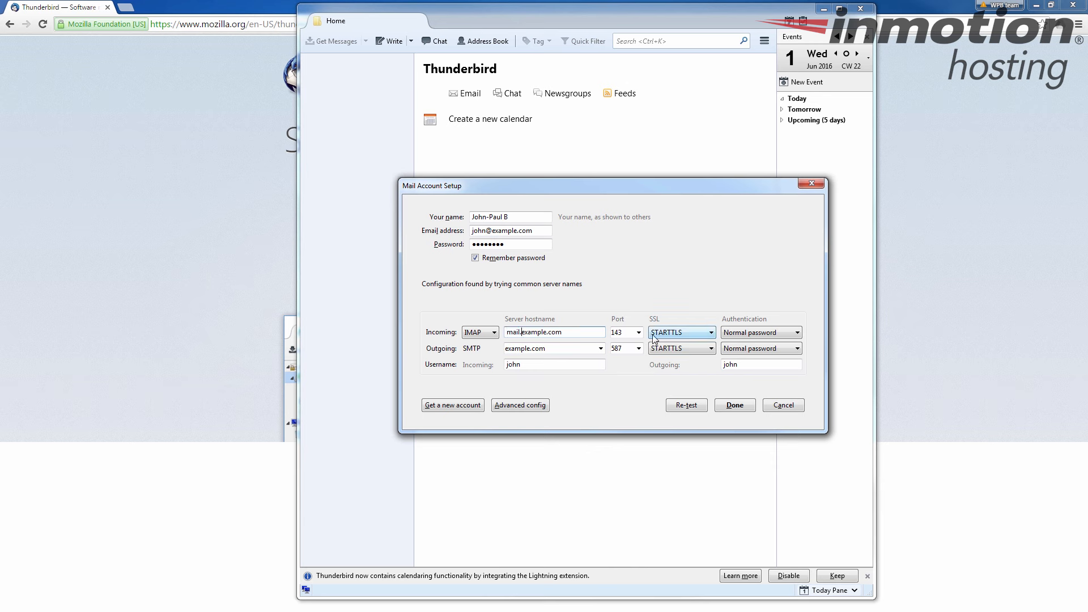
{"action": "left_click", "coordinate": [551, 349]}
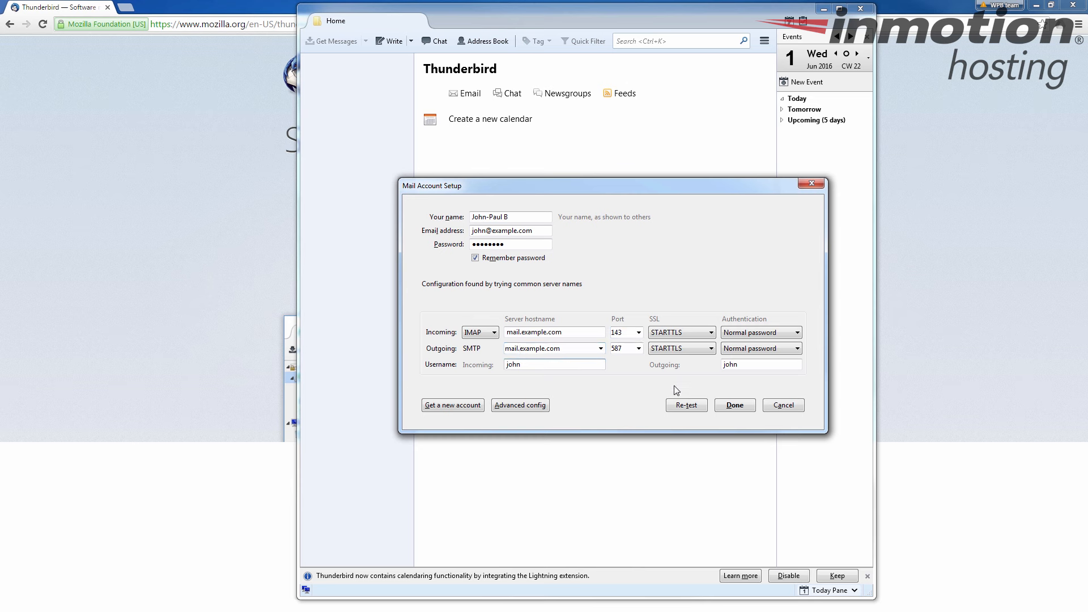
{"action": "left_click", "coordinate": [553, 365]}
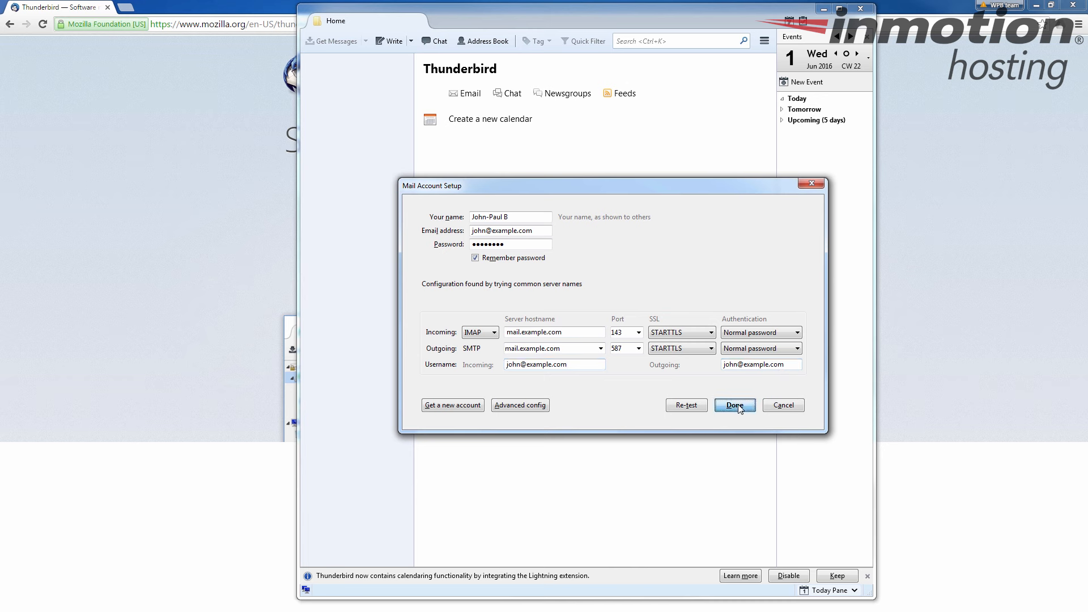
Step: Submit the manual settings with Done, raising the Add Security Exception dialog for mail.example.com
{"action": "left_click", "coordinate": [735, 404]}
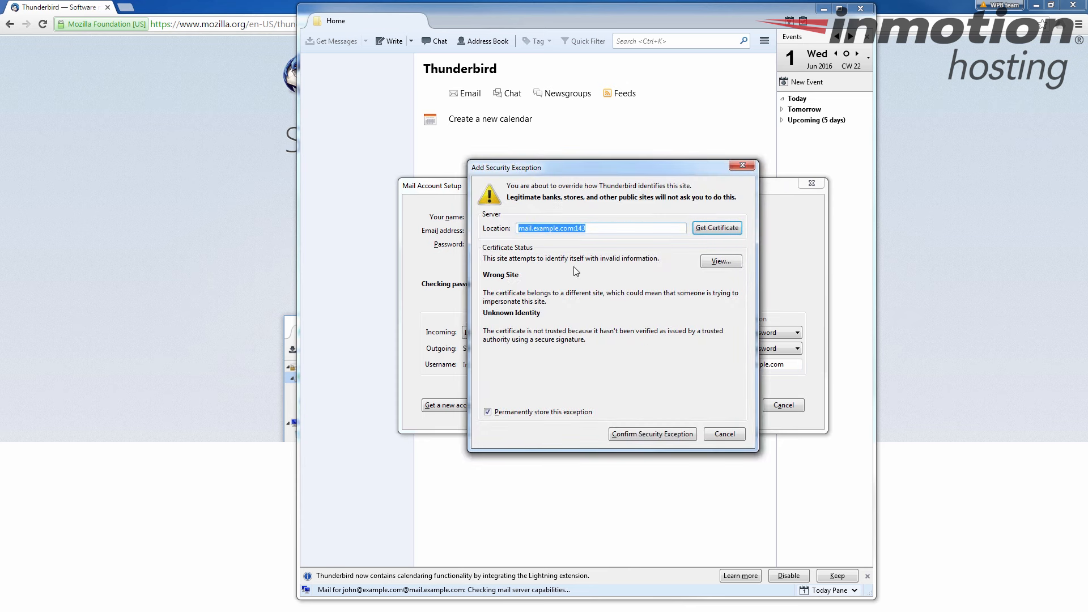
{"action": "mouse_move", "coordinate": [608, 263]}
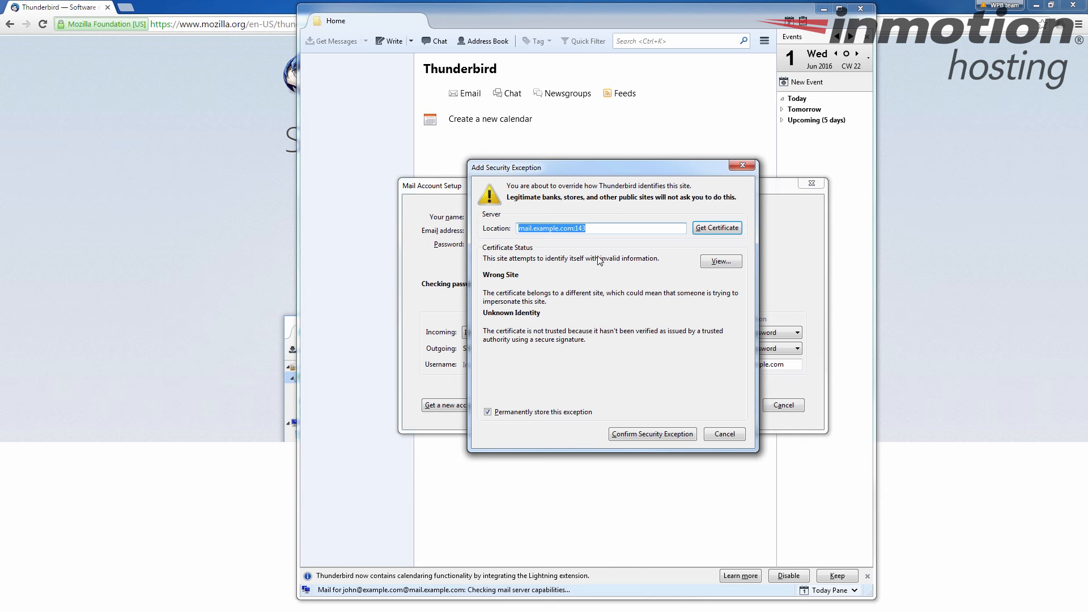
{"action": "mouse_move", "coordinate": [589, 260]}
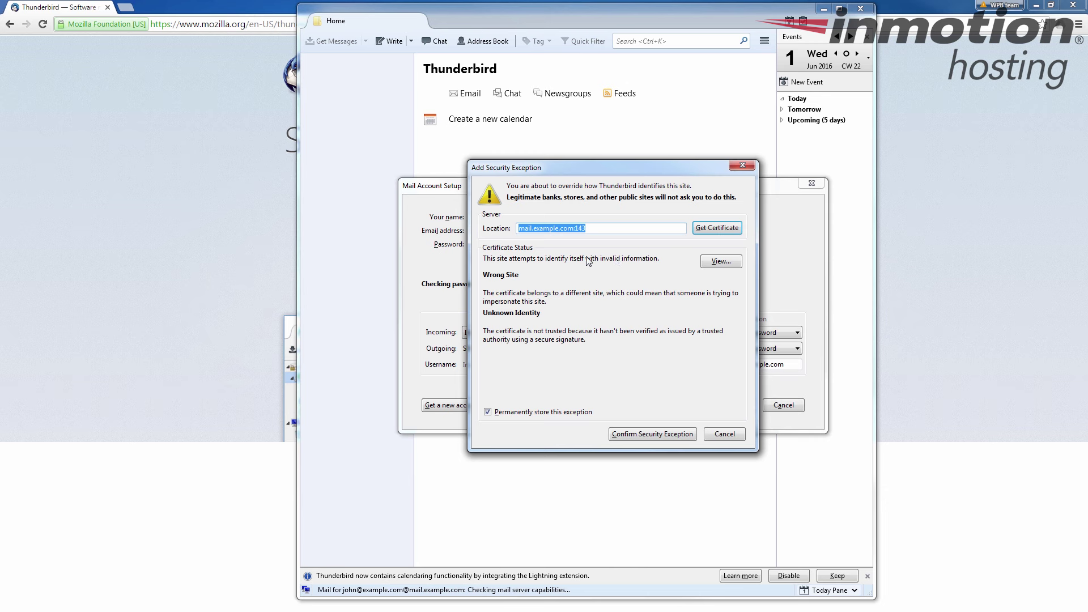
{"action": "mouse_move", "coordinate": [599, 265]}
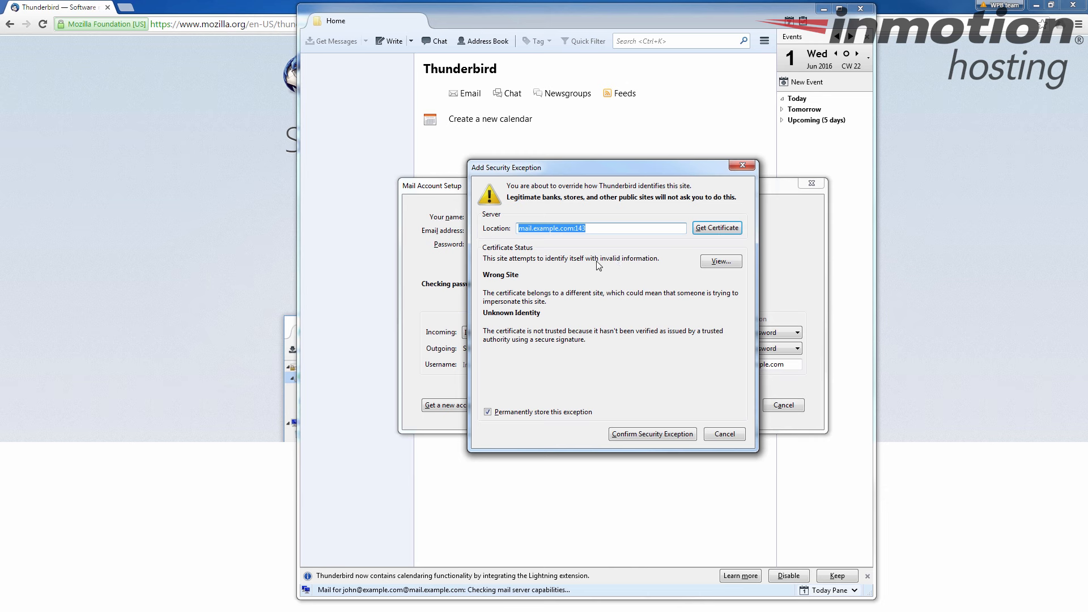
{"action": "mouse_move", "coordinate": [558, 275]}
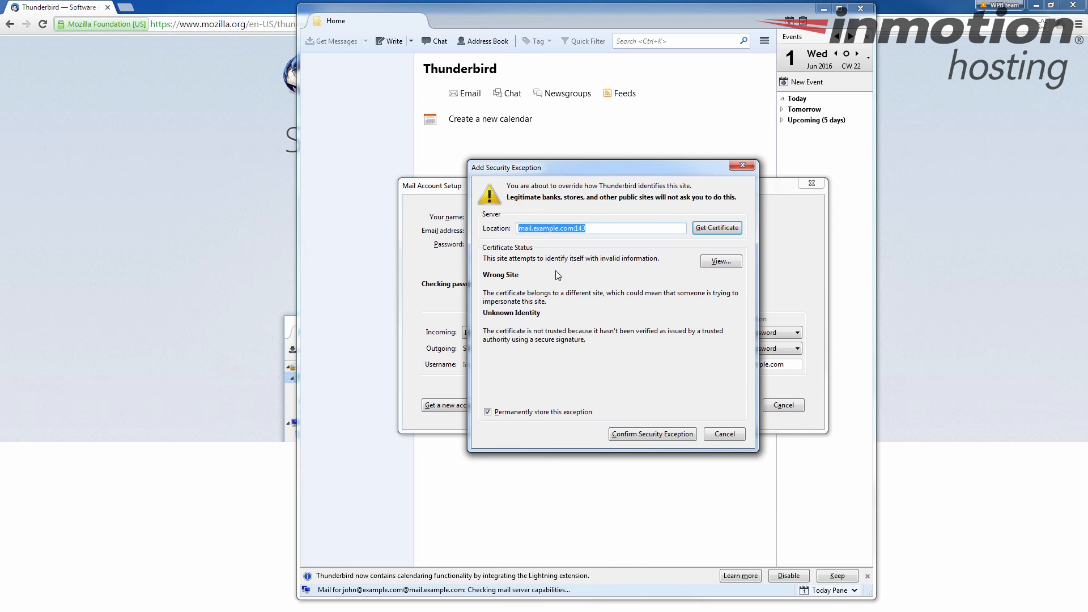
{"action": "mouse_move", "coordinate": [535, 407]}
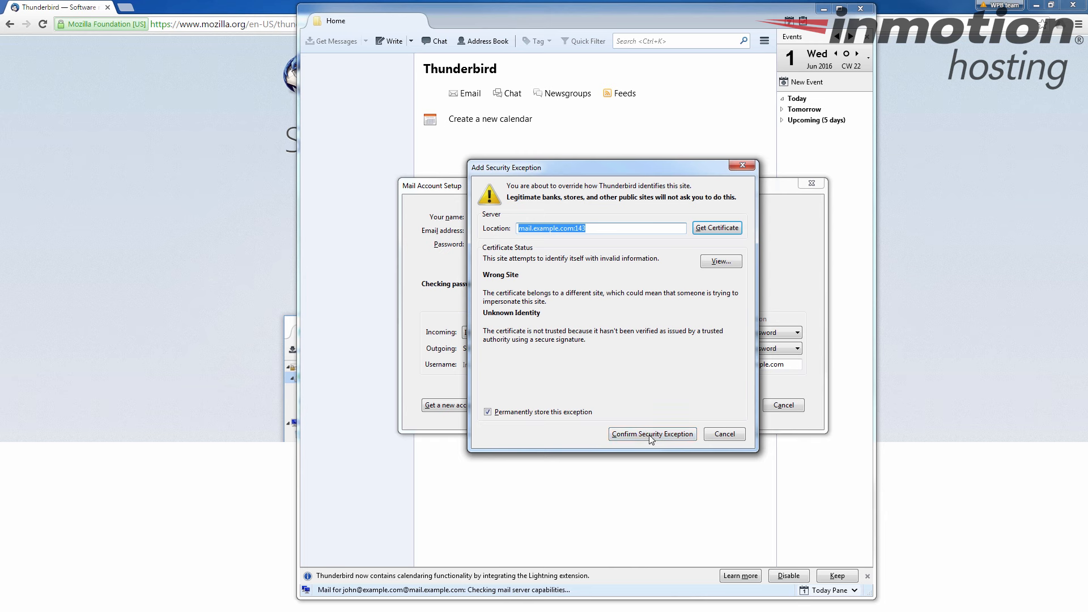
{"action": "mouse_move", "coordinate": [556, 425]}
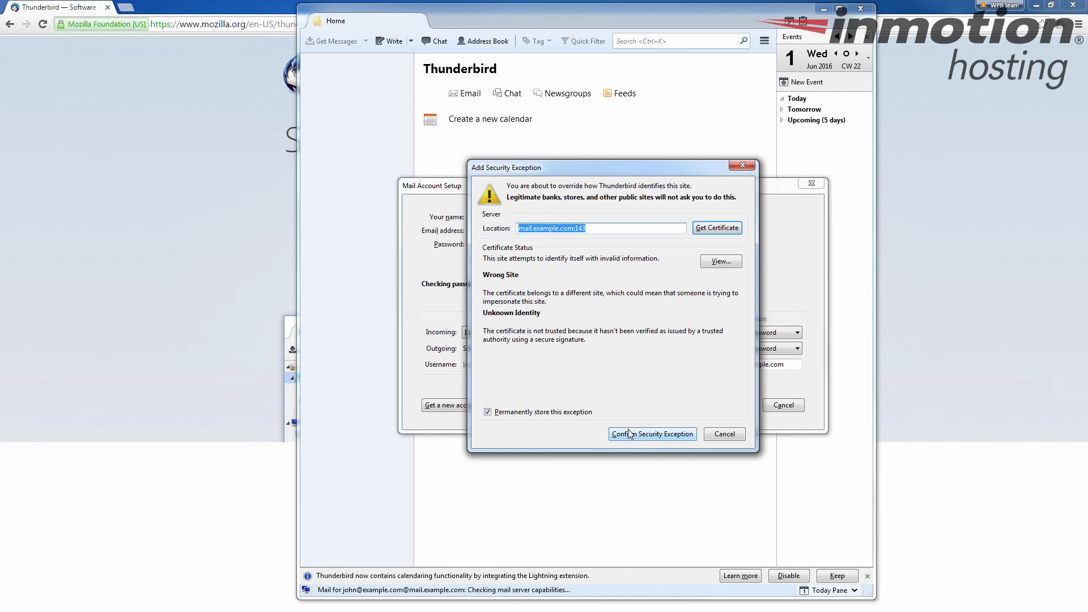
{"action": "left_click", "coordinate": [653, 434]}
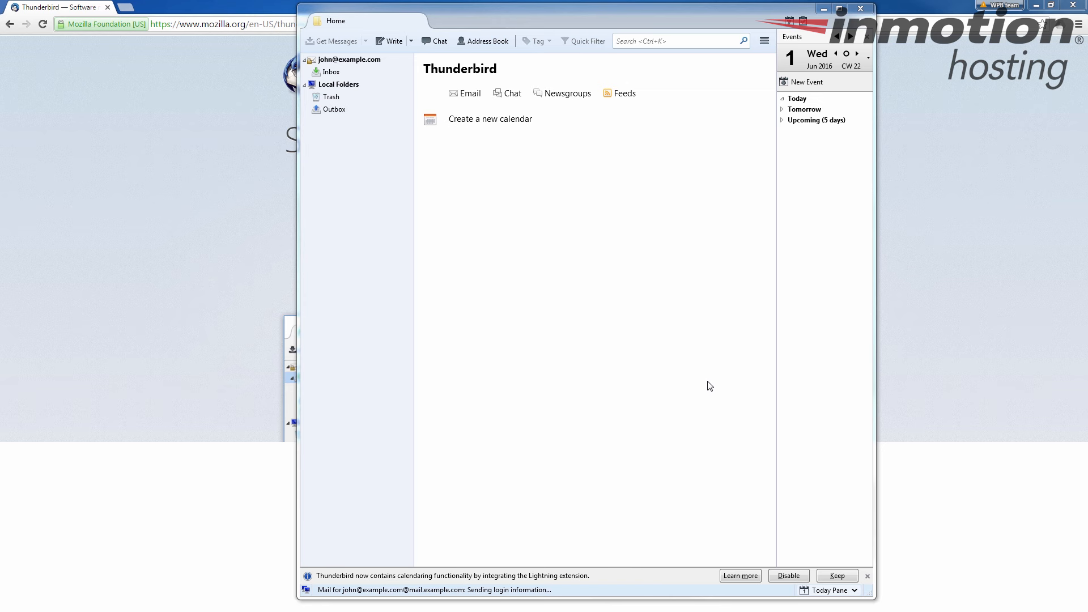
{"action": "mouse_move", "coordinate": [424, 137]}
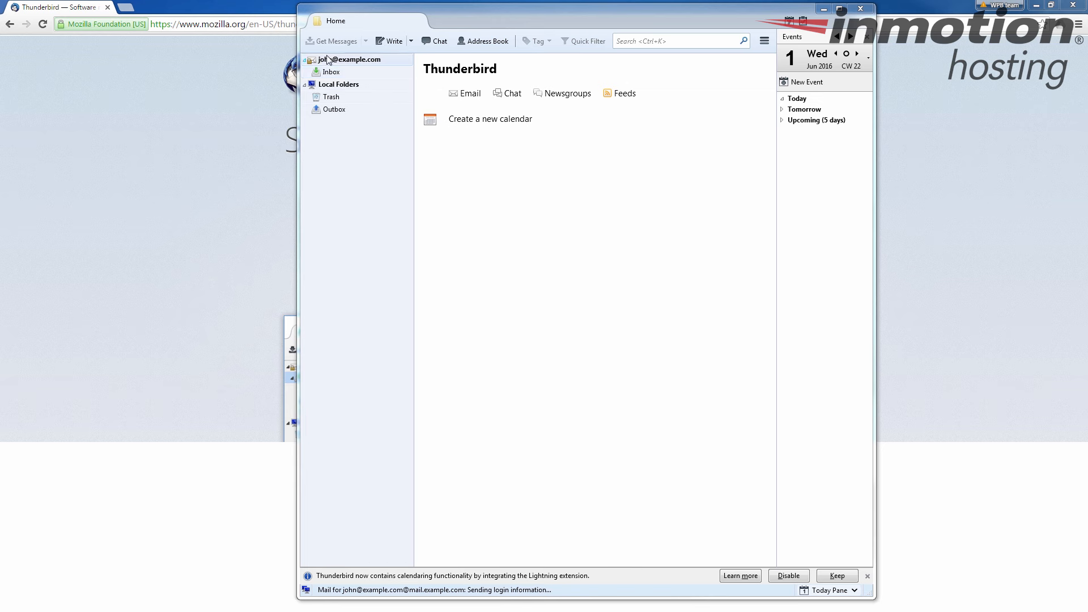
{"action": "left_click", "coordinate": [345, 59]}
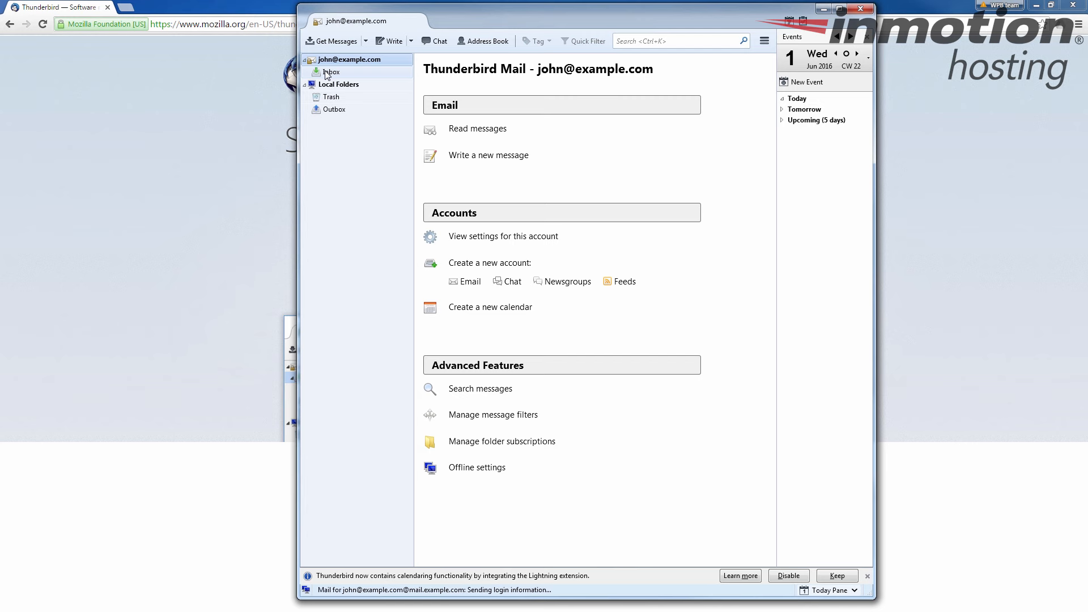
{"action": "left_click", "coordinate": [331, 72]}
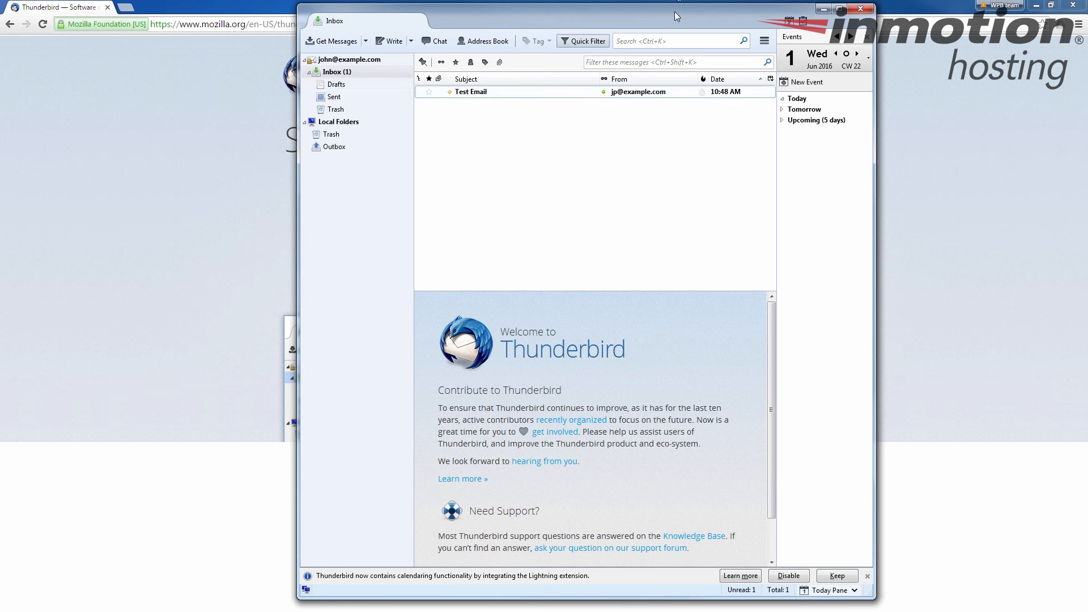
{"action": "left_click", "coordinate": [338, 72]}
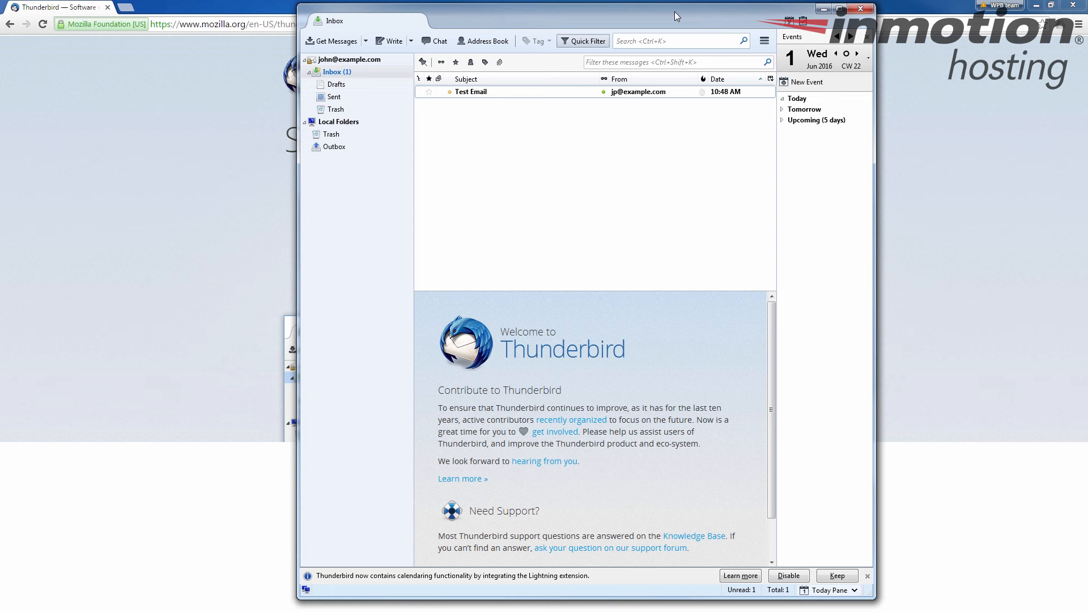
{"action": "left_click", "coordinate": [471, 92]}
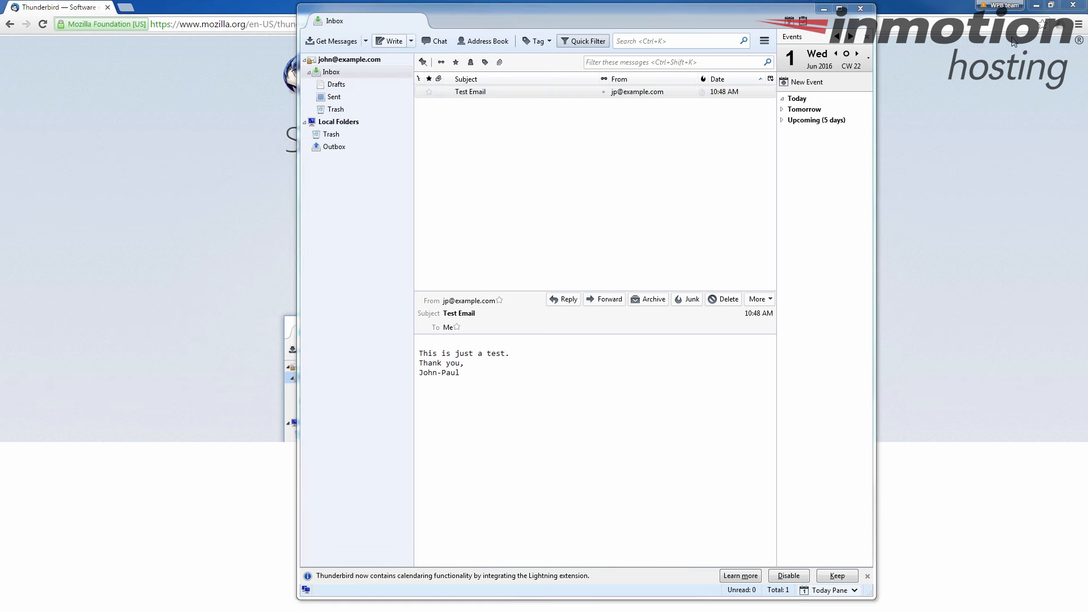
{"action": "left_click", "coordinate": [392, 41]}
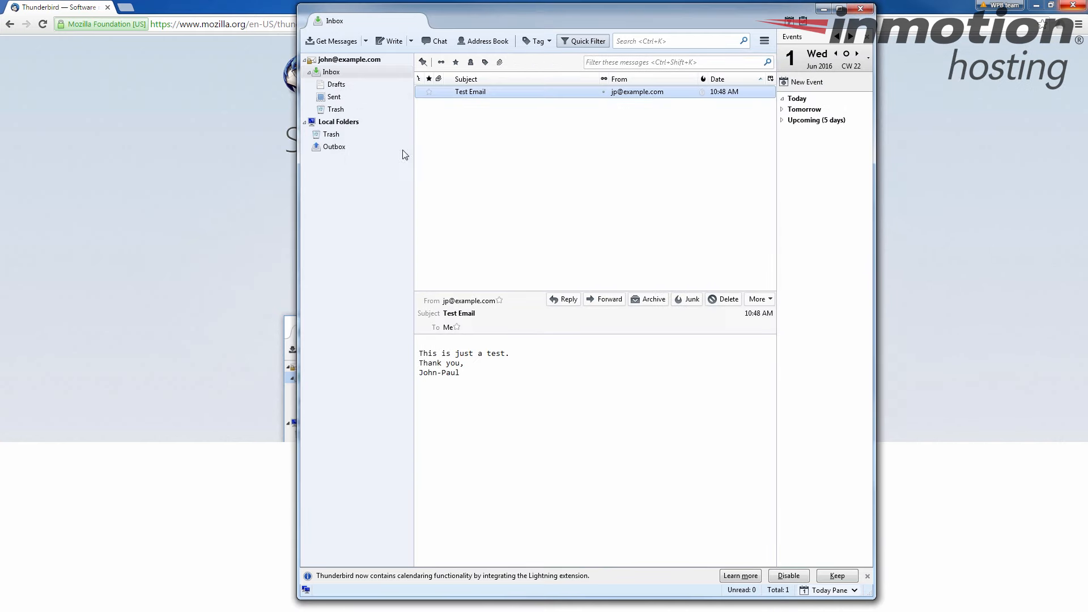
{"action": "mouse_move", "coordinate": [335, 45]}
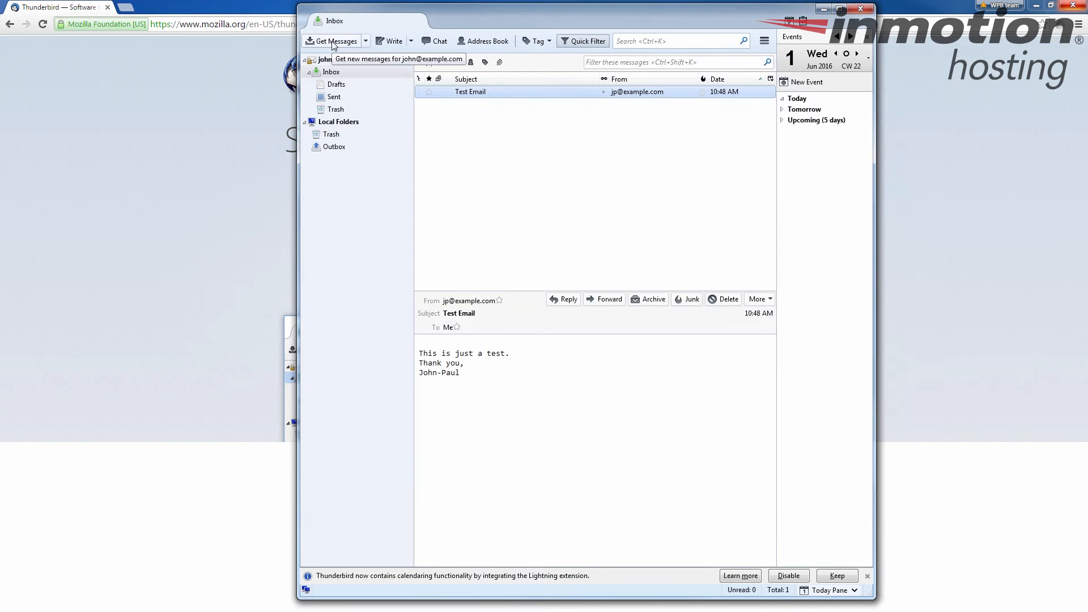
{"action": "mouse_move", "coordinate": [472, 147]}
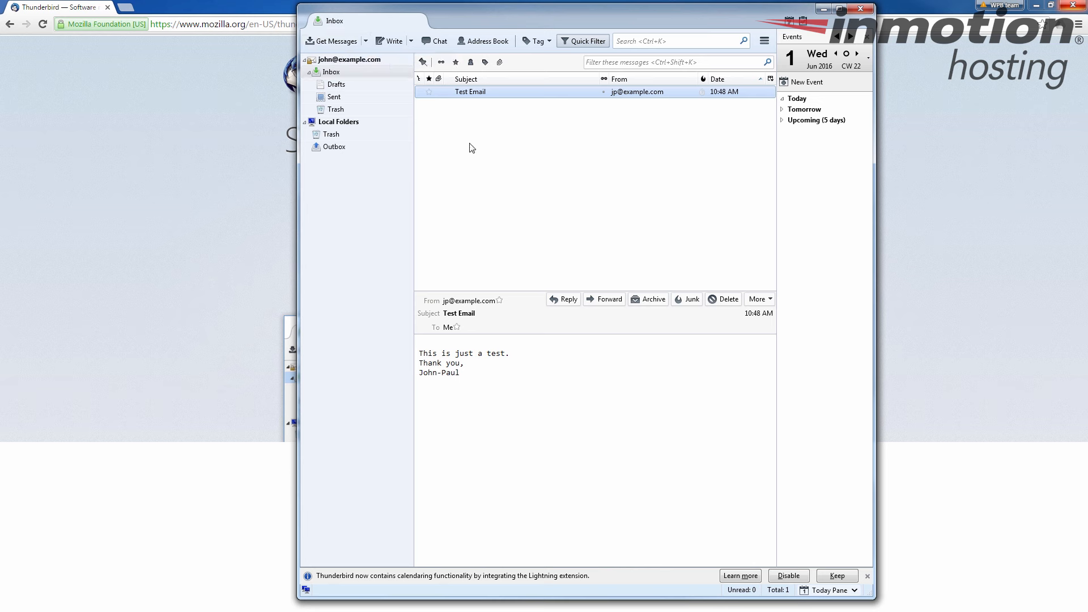
{"action": "left_click", "coordinate": [331, 73]}
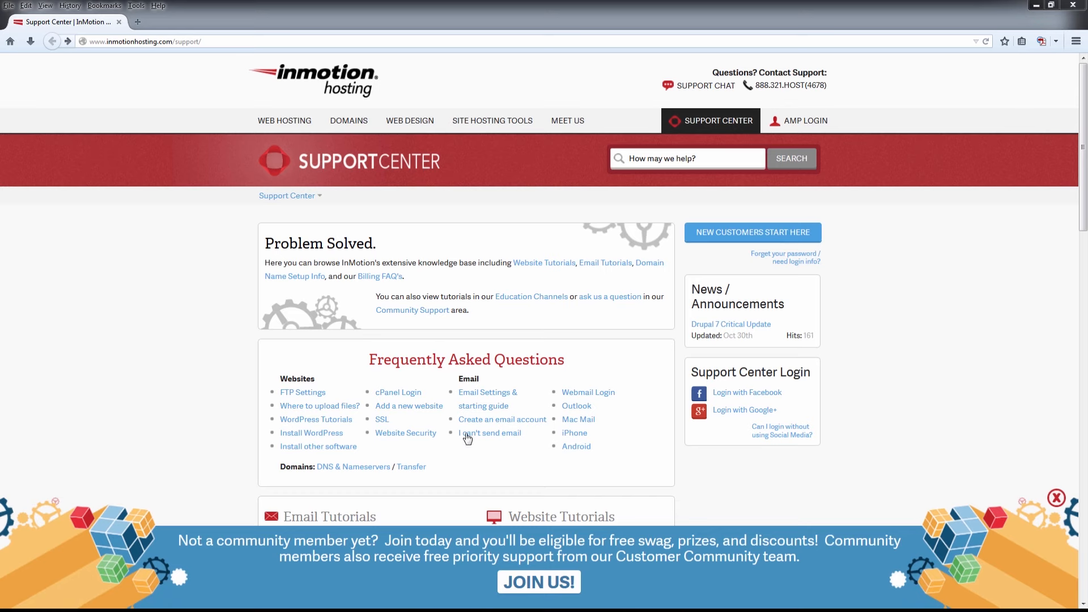
Step: Follow a link from the InMotion Support Center to the Facebook Login page
{"action": "left_click", "coordinate": [748, 392]}
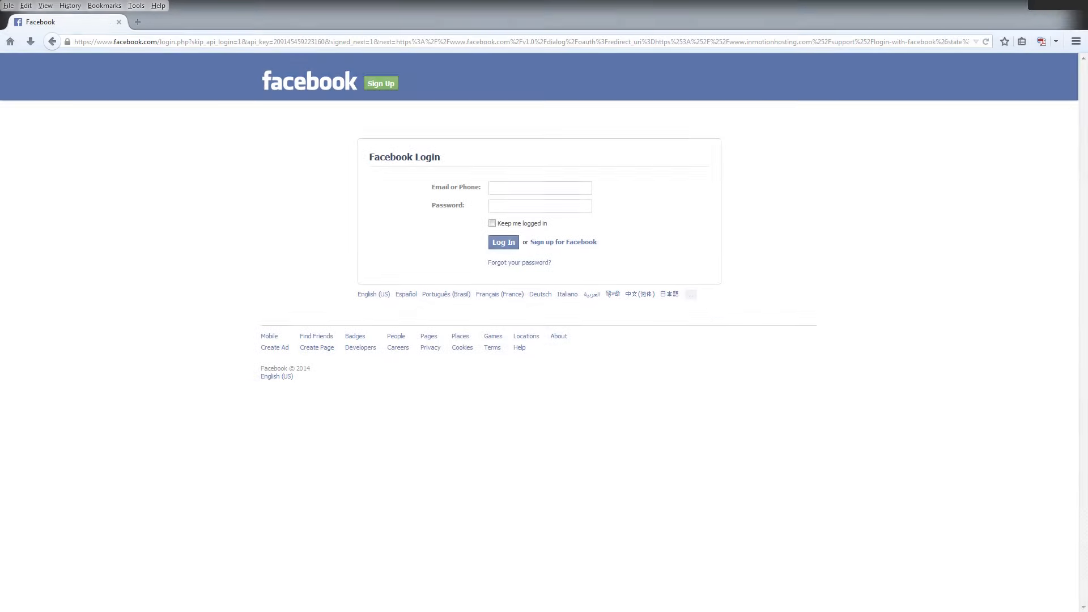